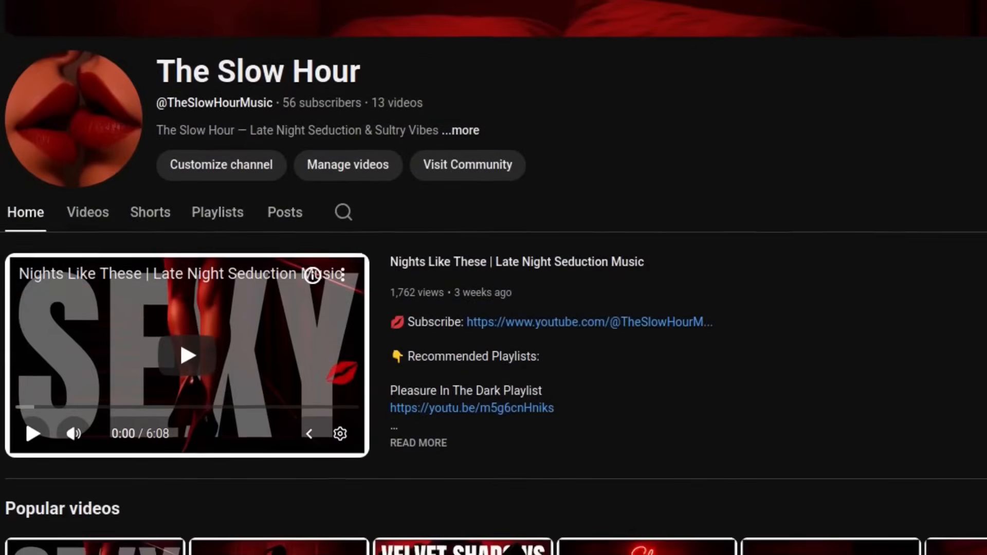
# Scroll down the channel page toward its Playlists listing.
pyautogui.scroll(-3)
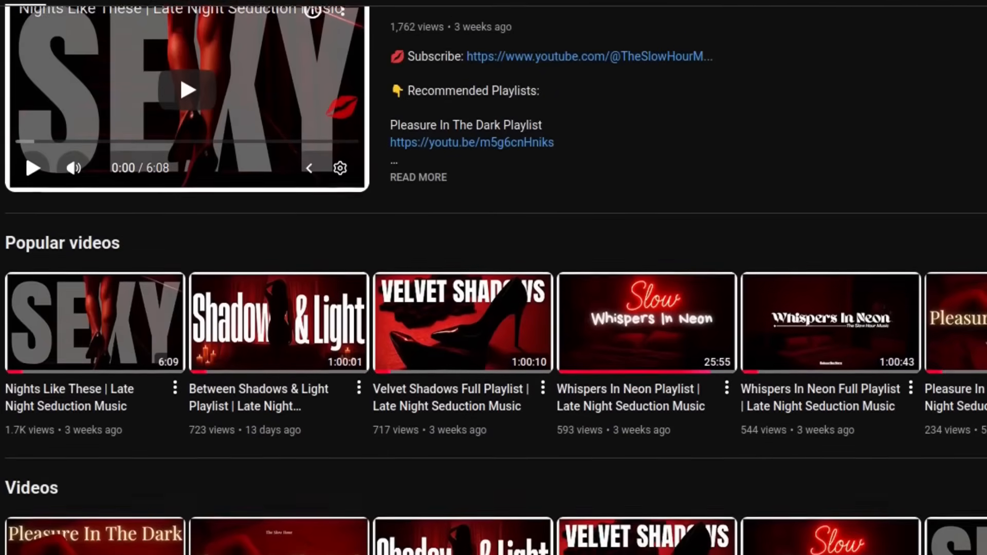
pyautogui.scroll(-3)
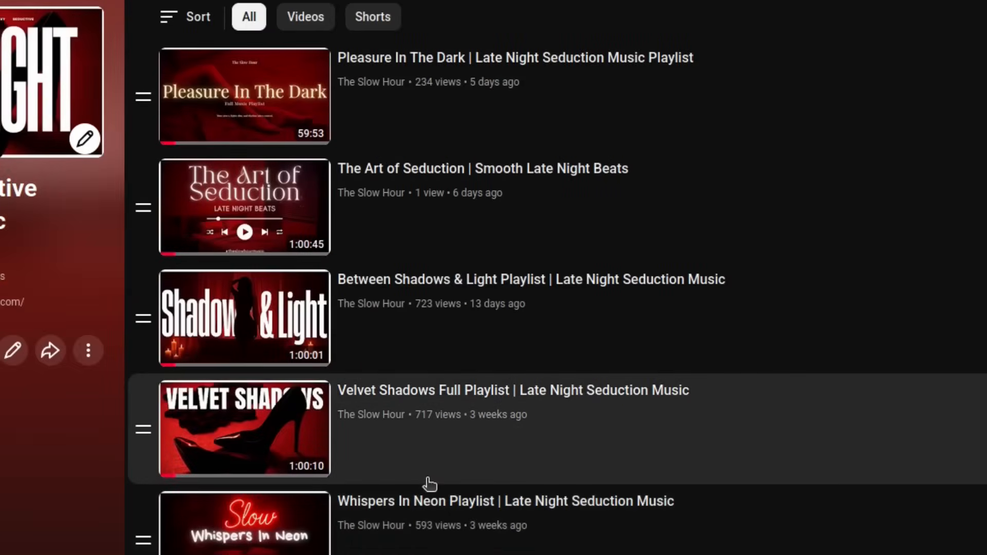
pyautogui.moveTo(272, 148)
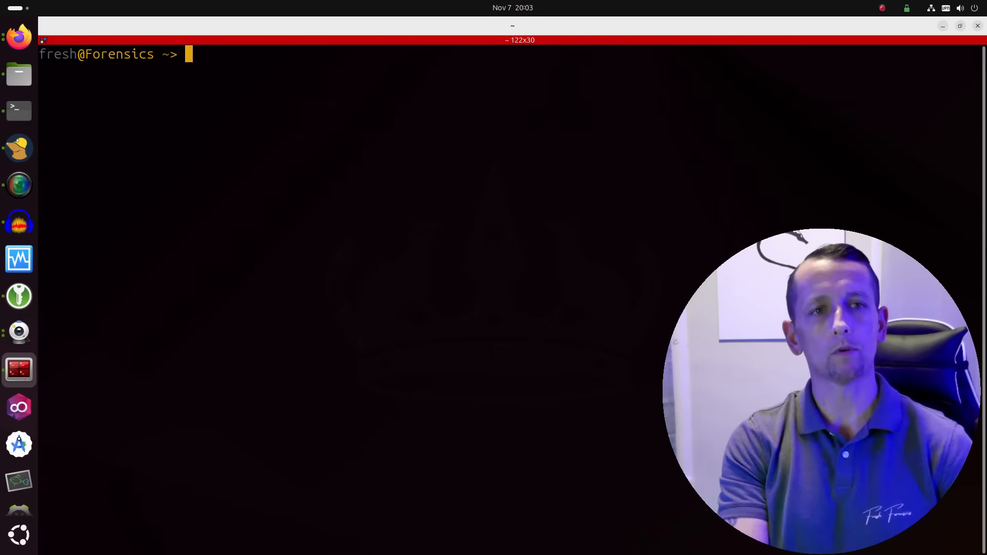
# Run sudo apt install to install the git, adb and scrcpy packages.
pyautogui.write('sudo apt install git')
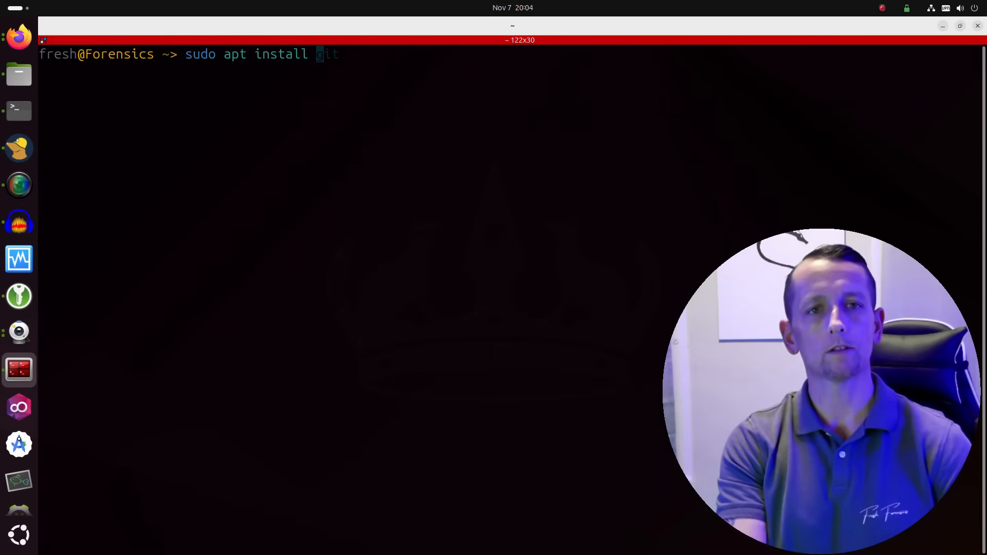
pyautogui.write('adb')
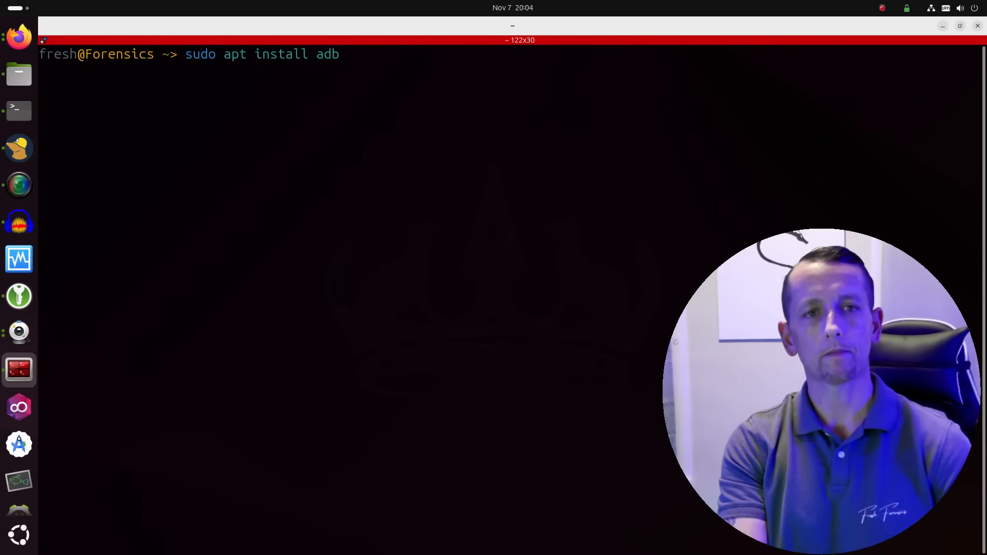
pyautogui.write('scrcpy')
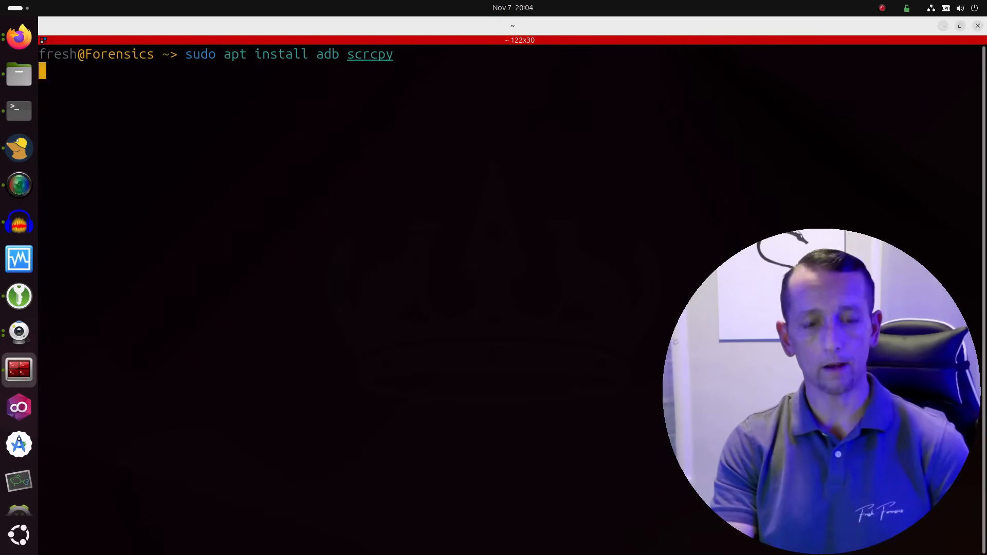
pyautogui.press('Return')
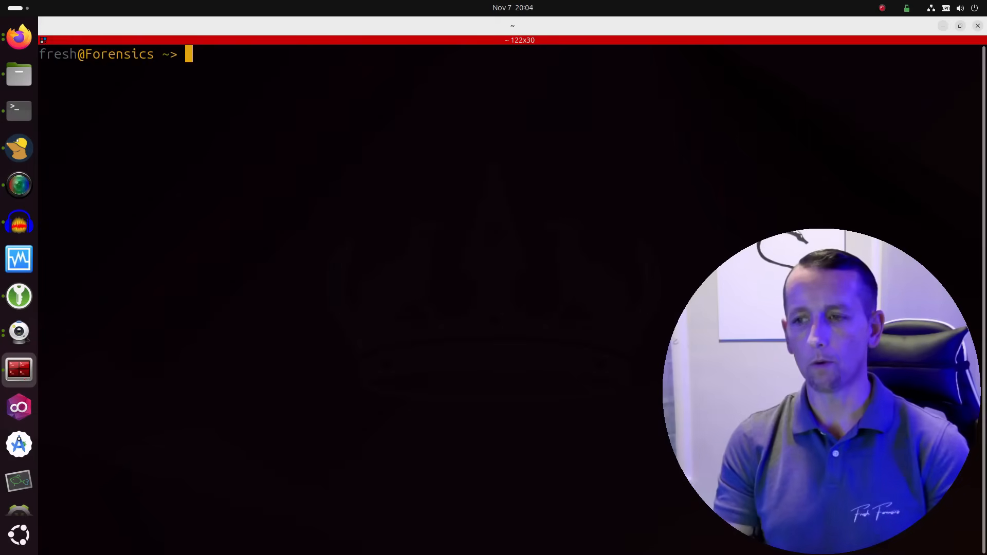
pyautogui.moveTo(356, 208)
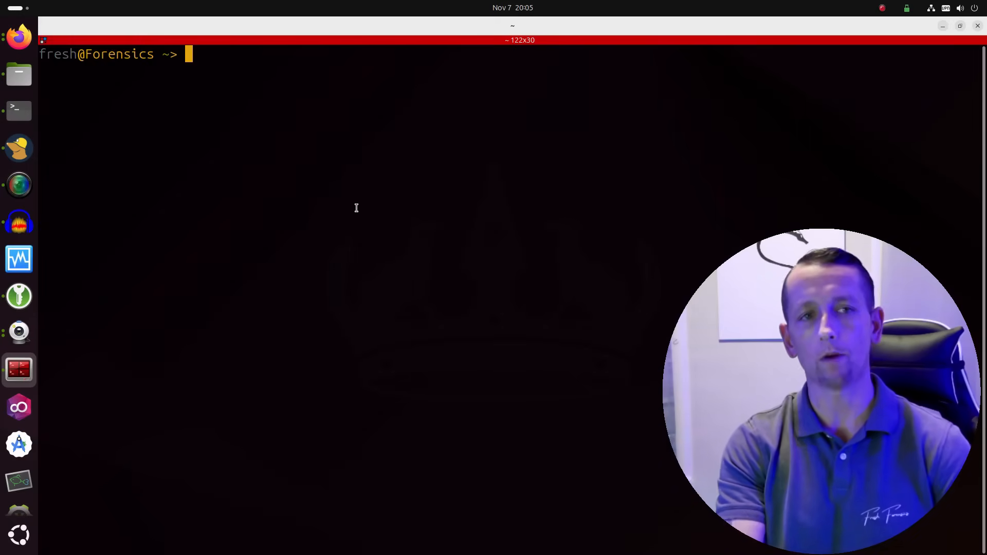
# Run scrcpy --always-on-top to mirror the phone's screen in a topmost window.
pyautogui.write('scrcpy --always-on-top')
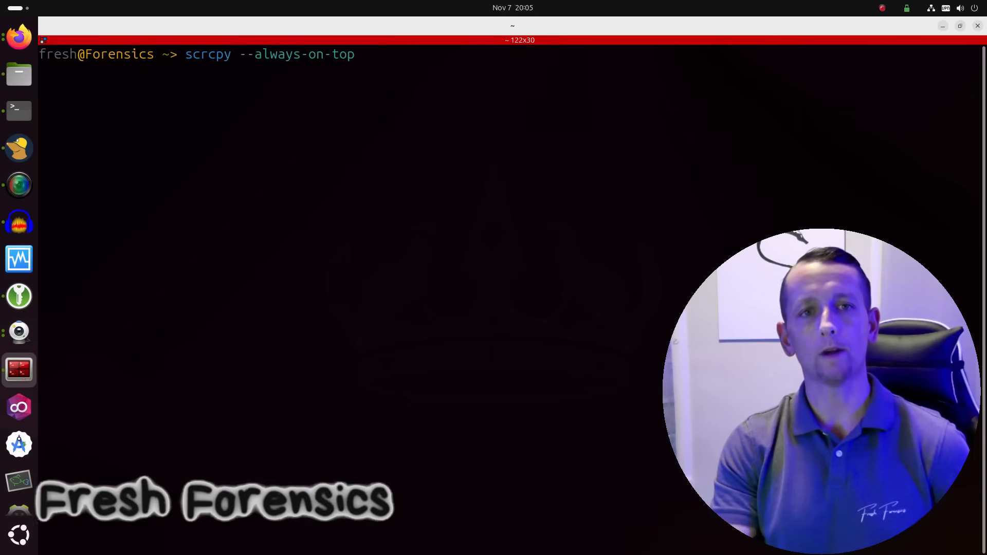
pyautogui.press('Return')
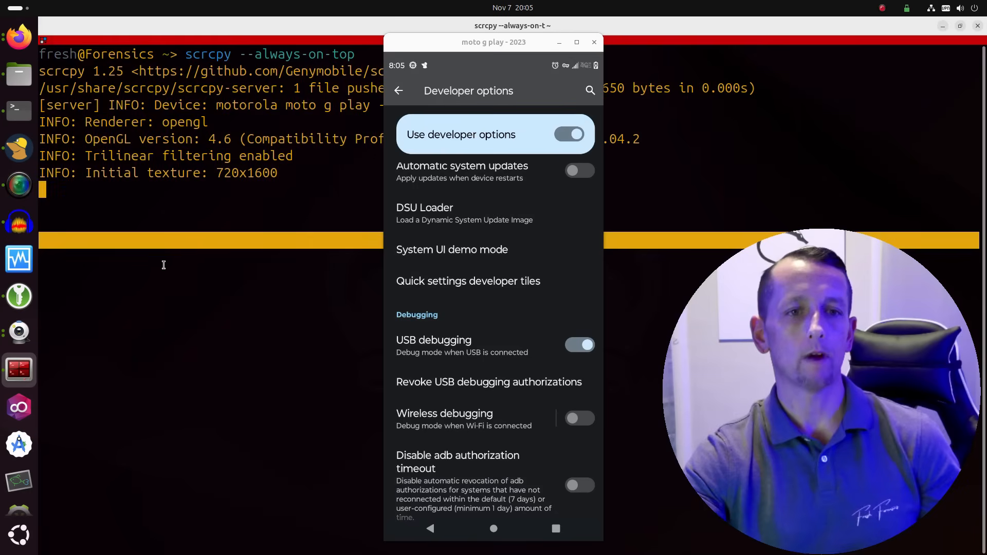
pyautogui.moveTo(452, 50)
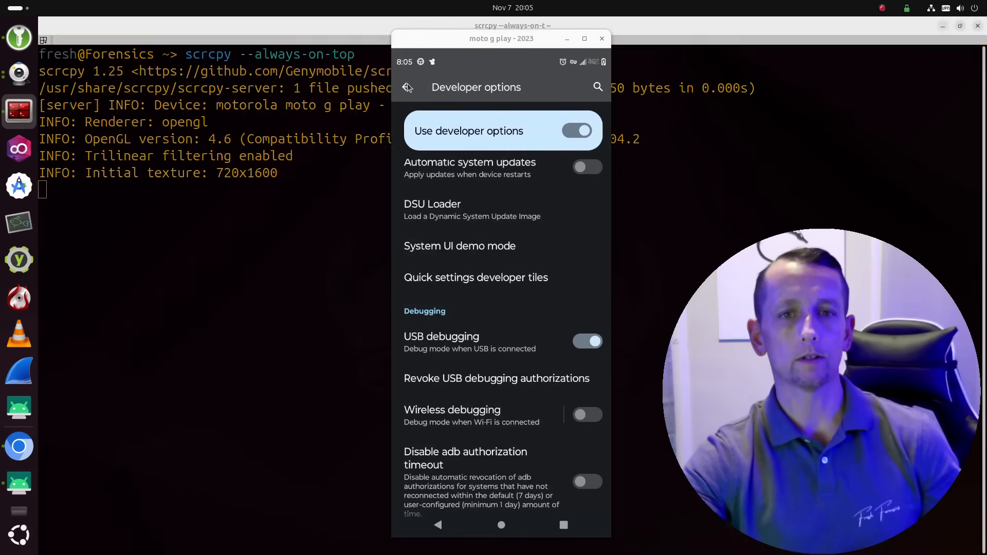
# Back out of Developer options to the phone's main Settings list.
pyautogui.click(409, 87)
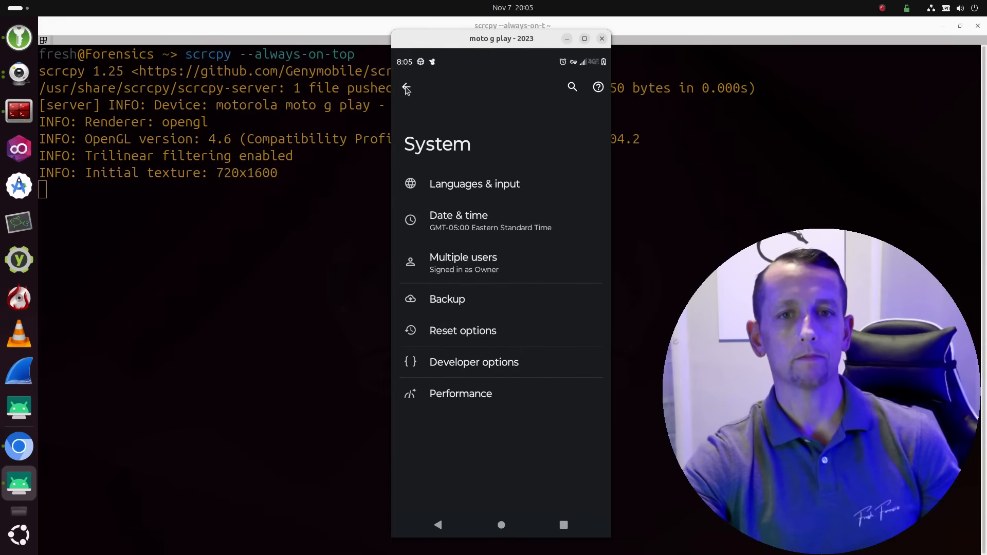
pyautogui.click(407, 88)
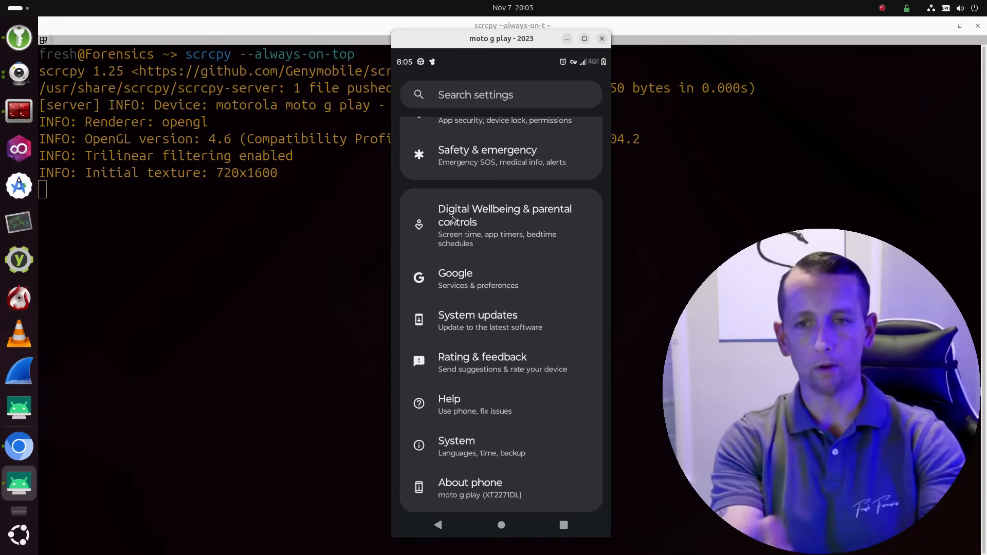
pyautogui.moveTo(474, 281)
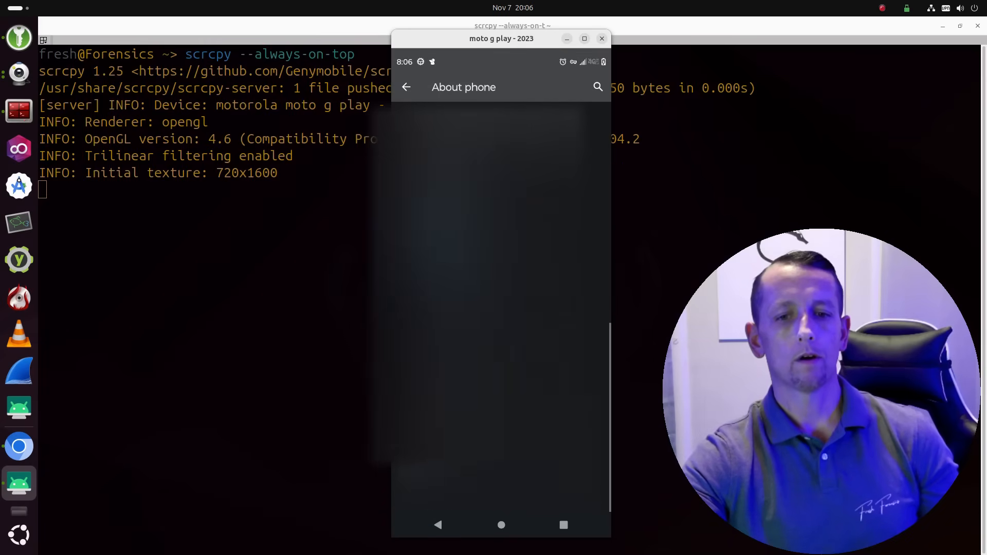
# Tap the Build number under About phone, then return to the Settings list.
pyautogui.scroll(-3)
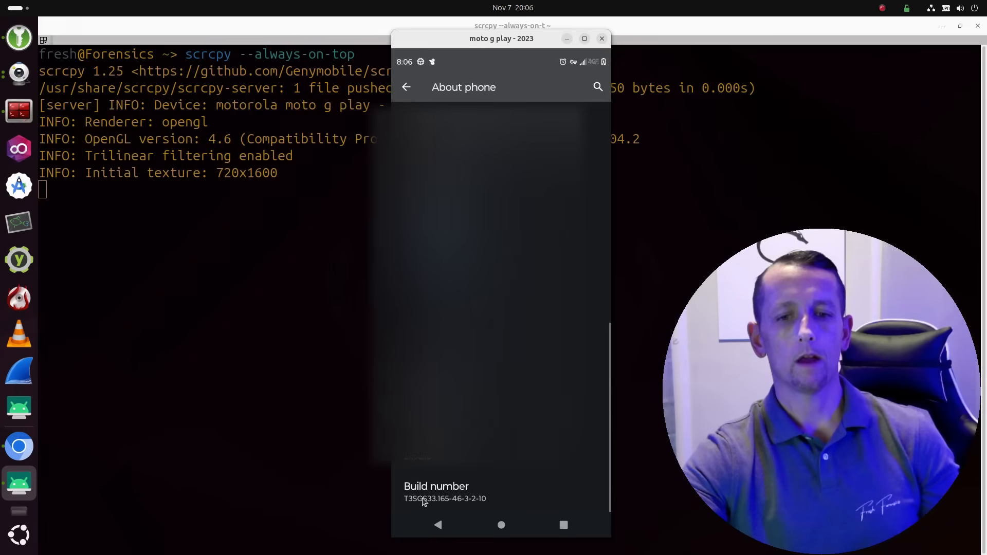
pyautogui.click(436, 492)
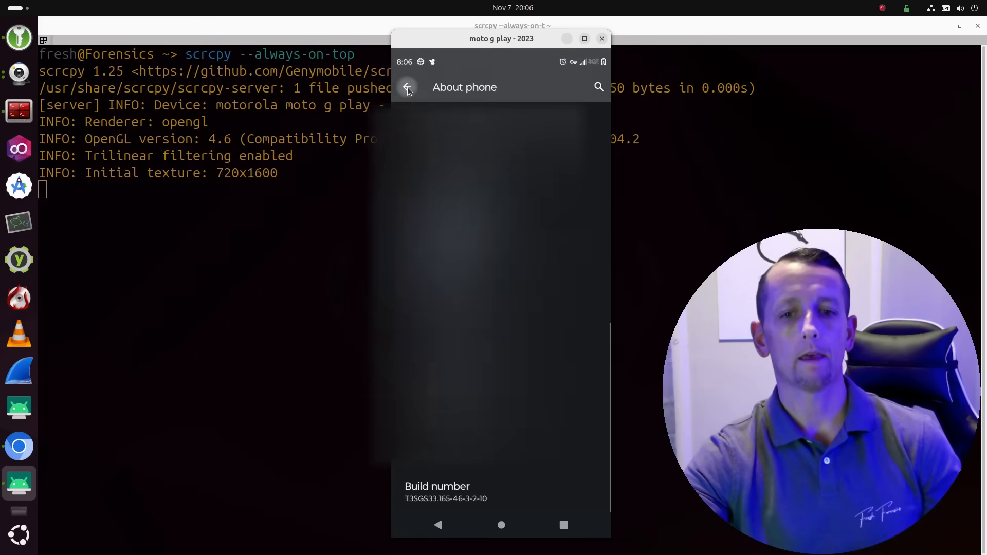
pyautogui.click(407, 87)
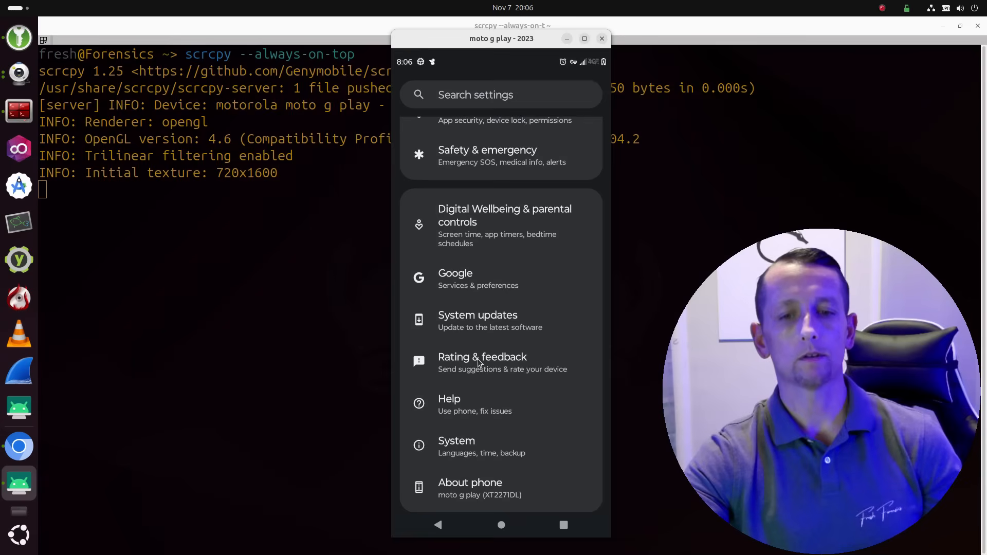
pyautogui.moveTo(503, 410)
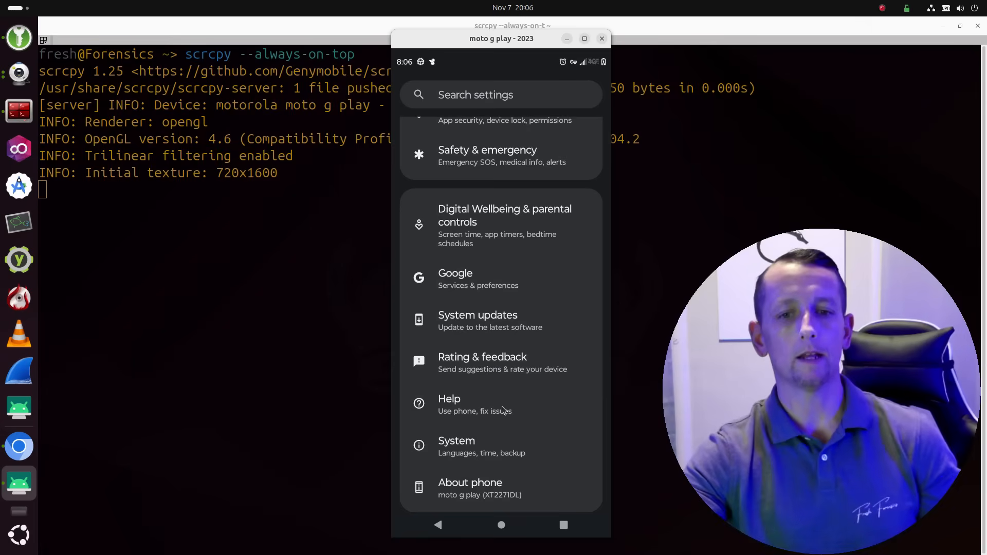
# Navigate into System and on to the Developer options page.
pyautogui.click(457, 446)
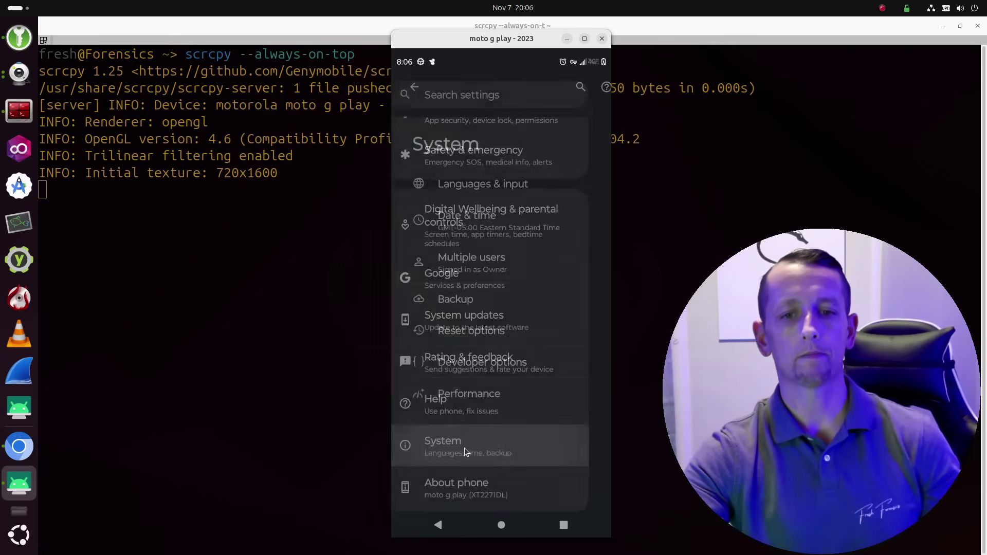
pyautogui.click(463, 446)
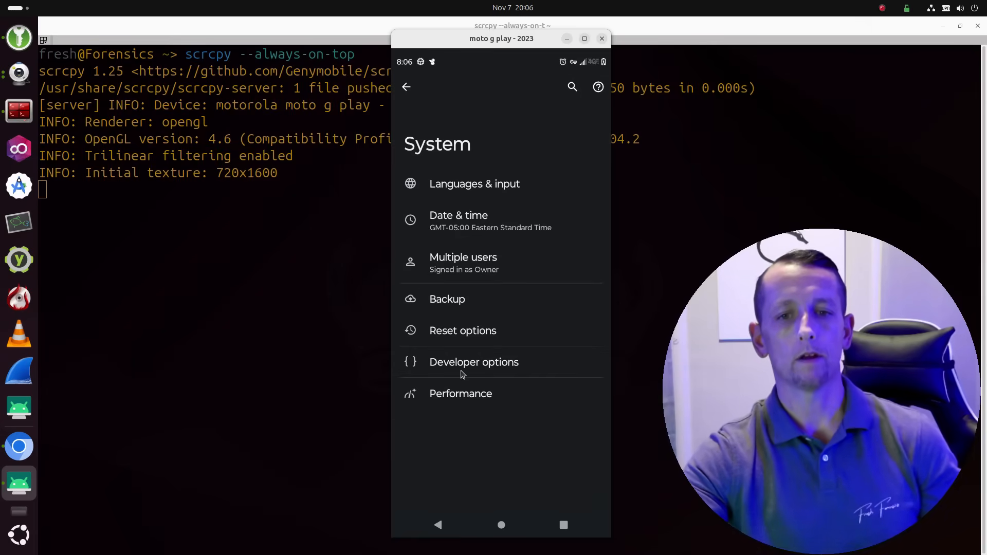
pyautogui.click(473, 362)
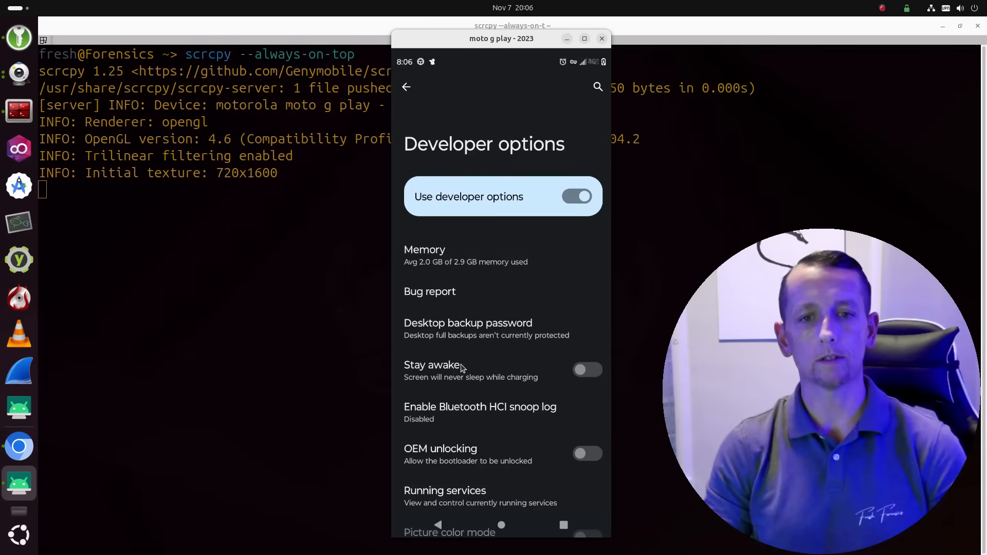
# Scroll down to the Debugging section showing USB debugging enabled.
pyautogui.scroll(-3)
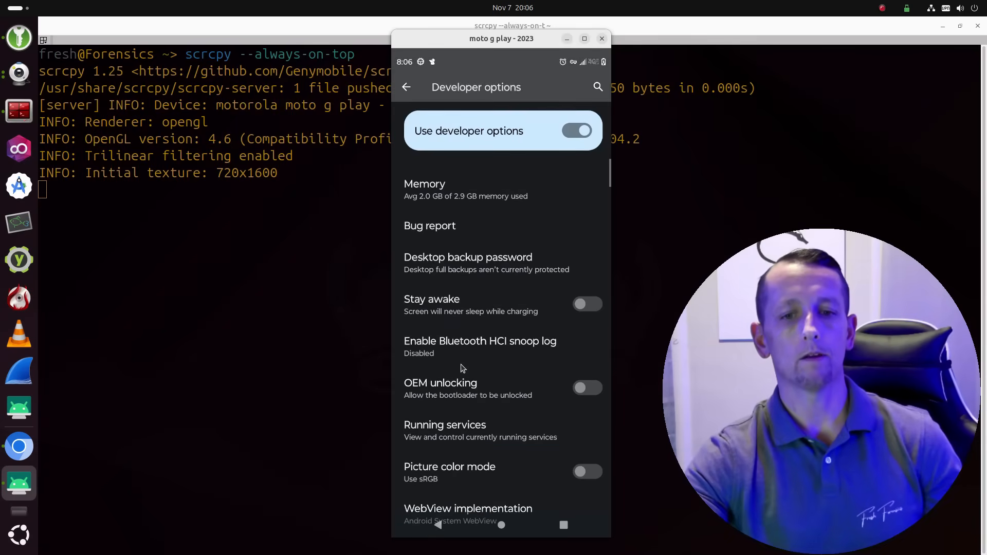
pyautogui.scroll(-3)
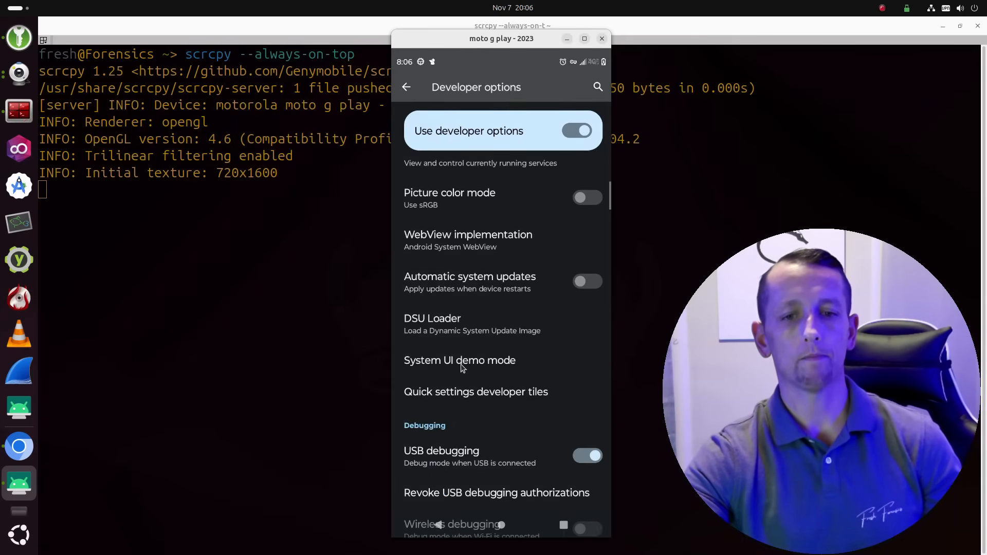
pyautogui.scroll(-3)
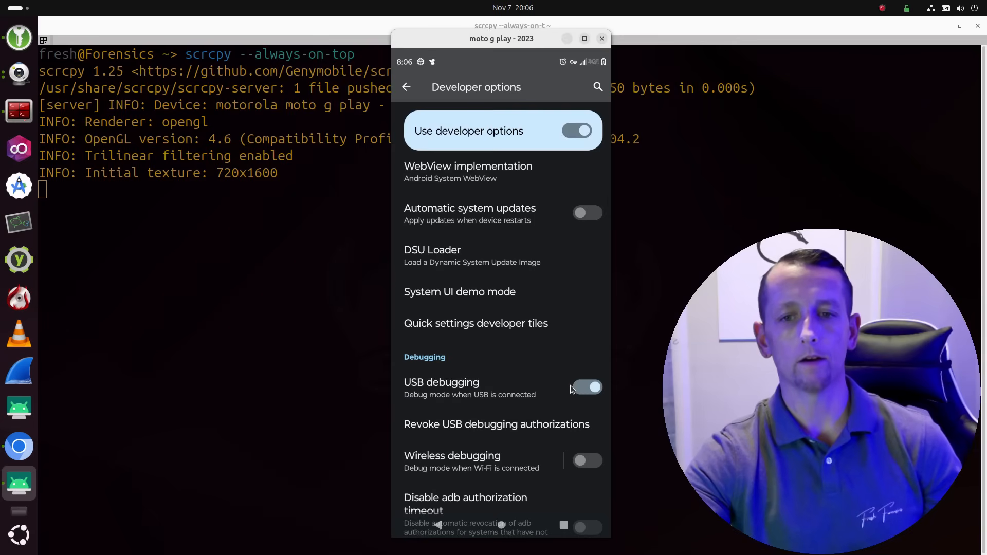
pyautogui.moveTo(541, 380)
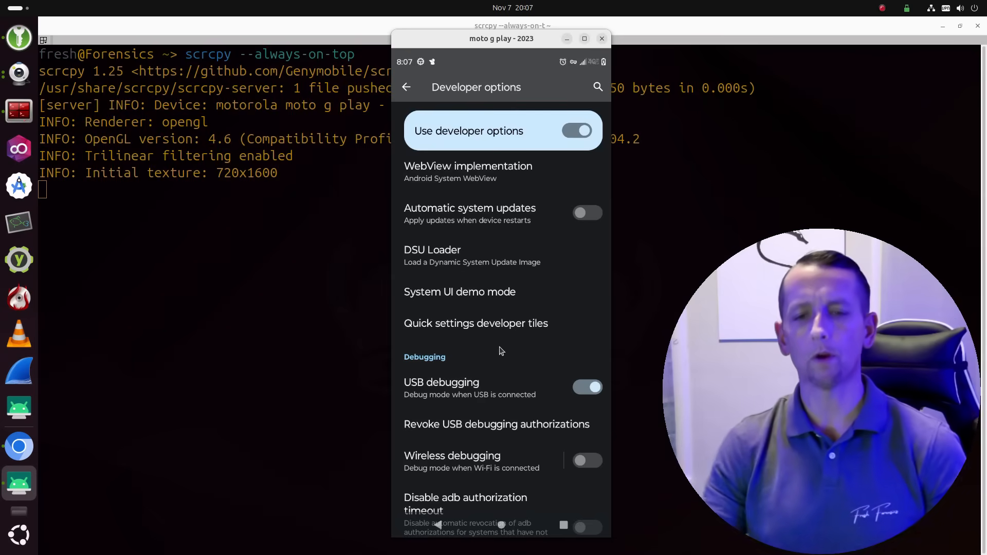
pyautogui.moveTo(576, 382)
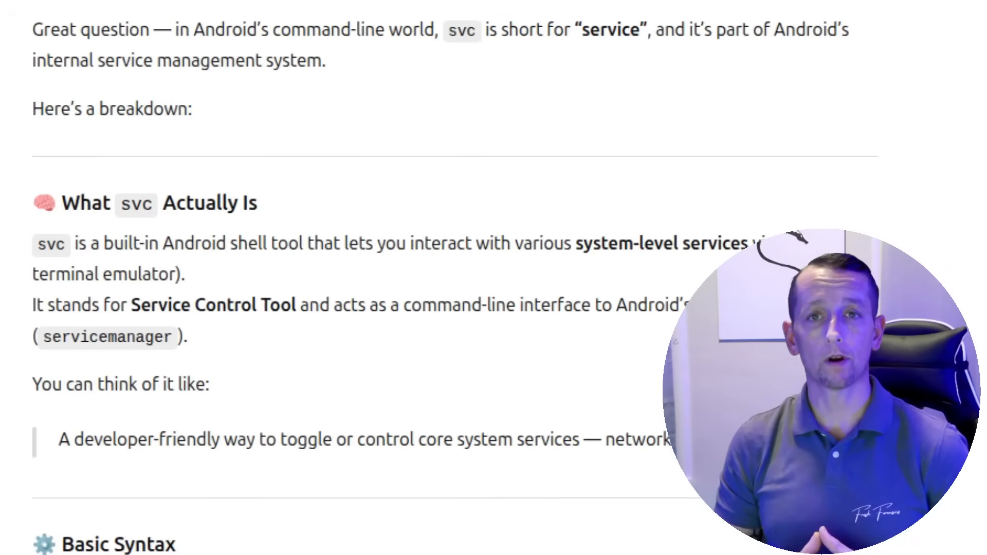
pyautogui.scroll(-3)
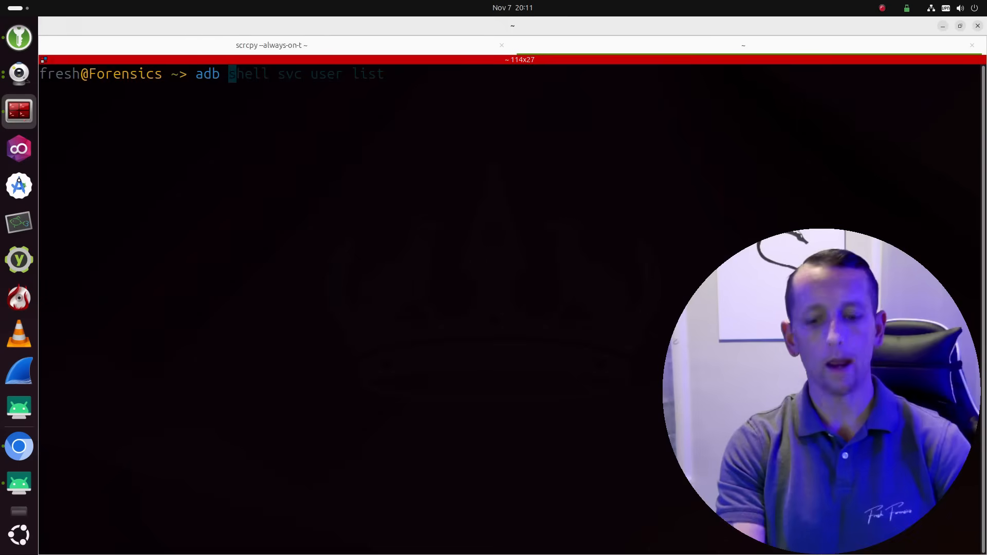
pyautogui.press('Return')
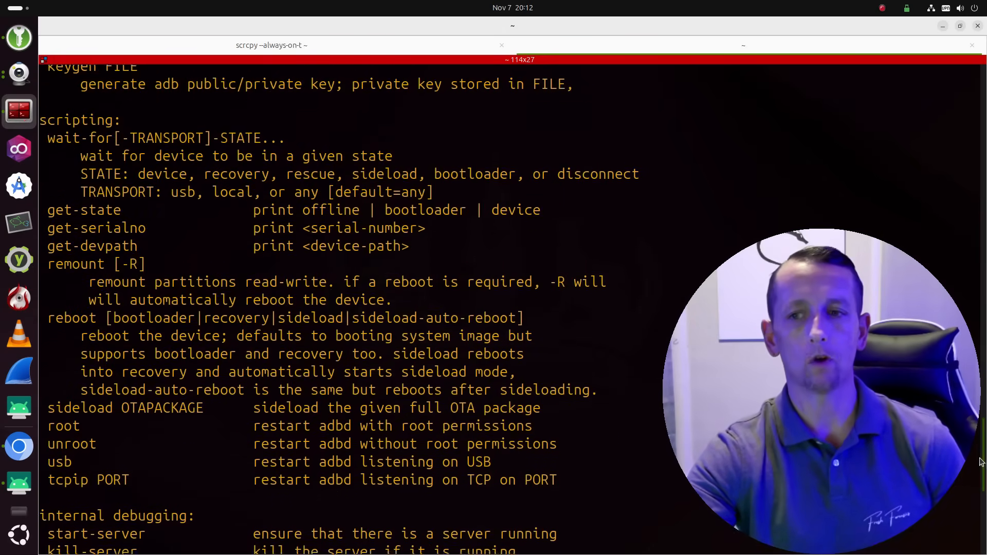
pyautogui.scroll(-3)
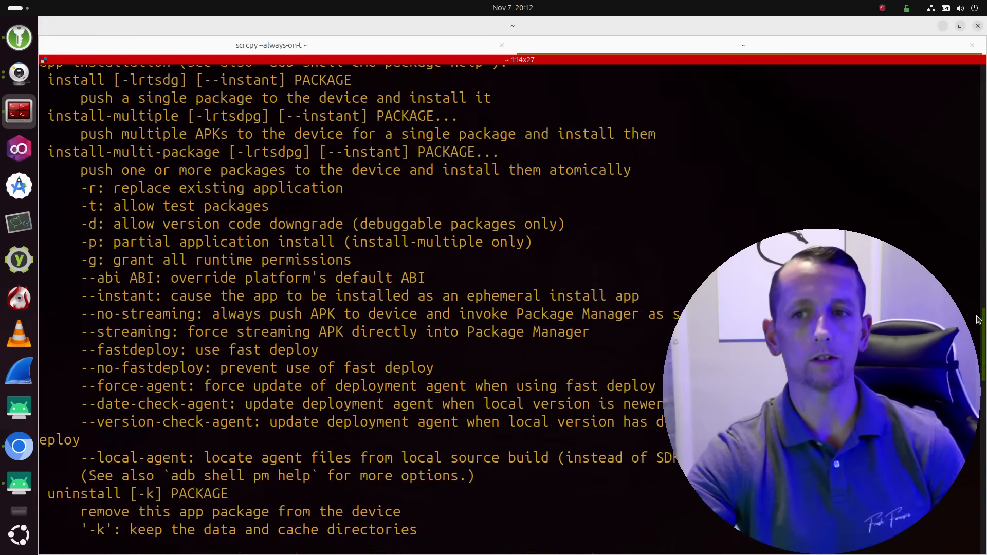
pyautogui.scroll(-3)
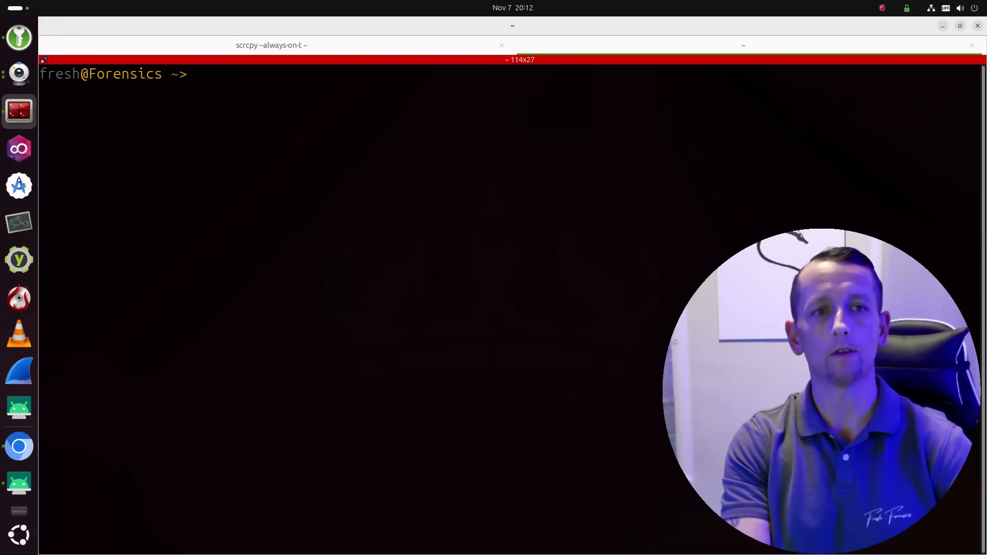
# Enter adb shell on the device and run svc help to list its subcommands.
pyautogui.write('adb shell svc user list')
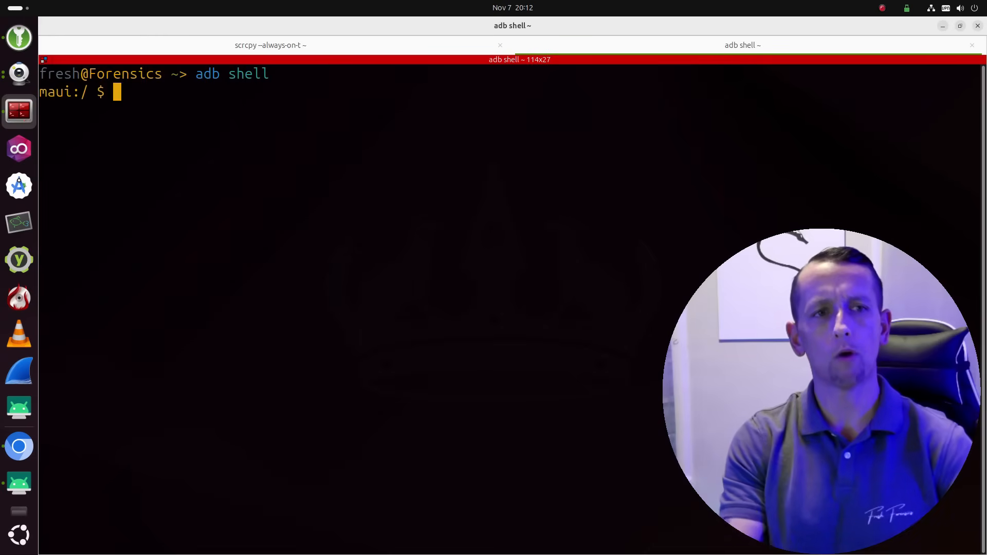
pyautogui.write('s')
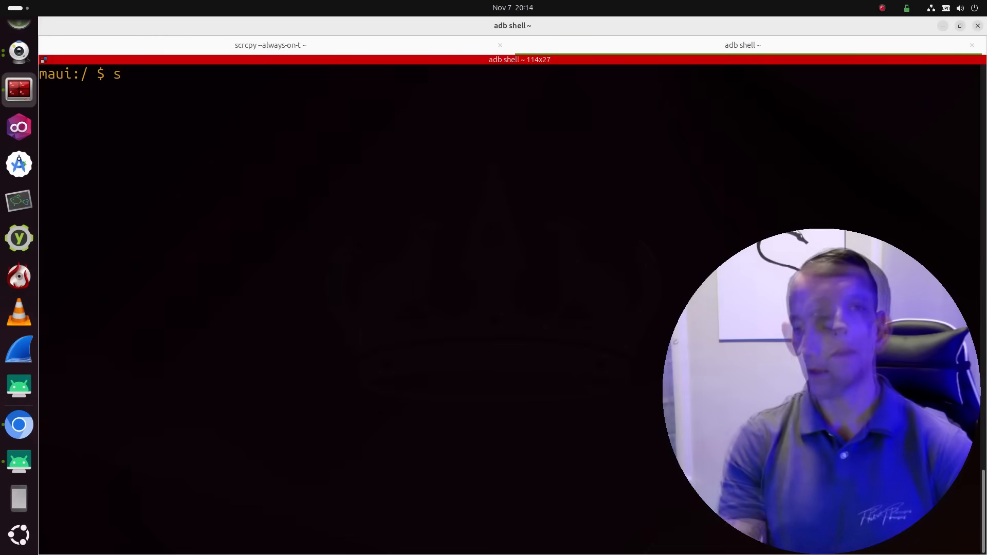
pyautogui.write('vc')
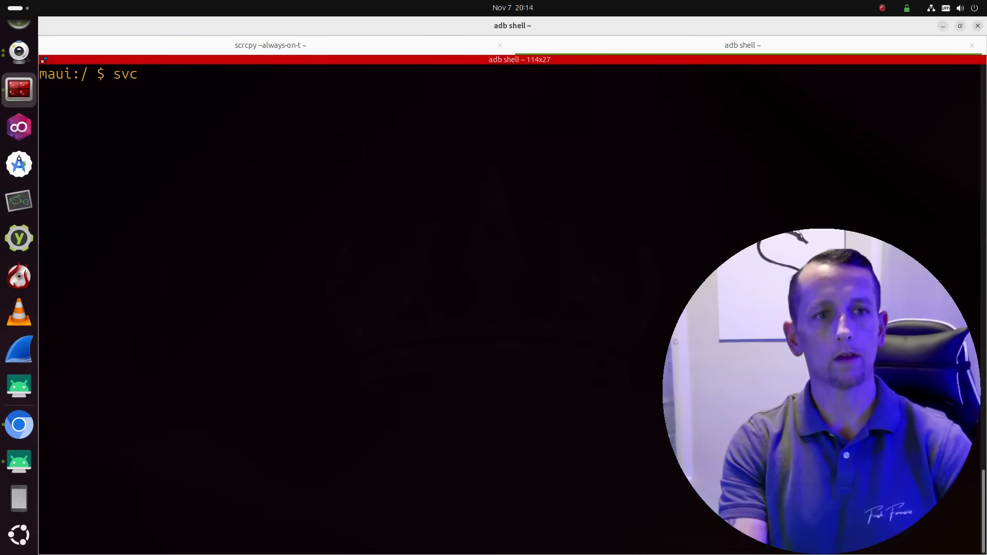
pyautogui.write('help')
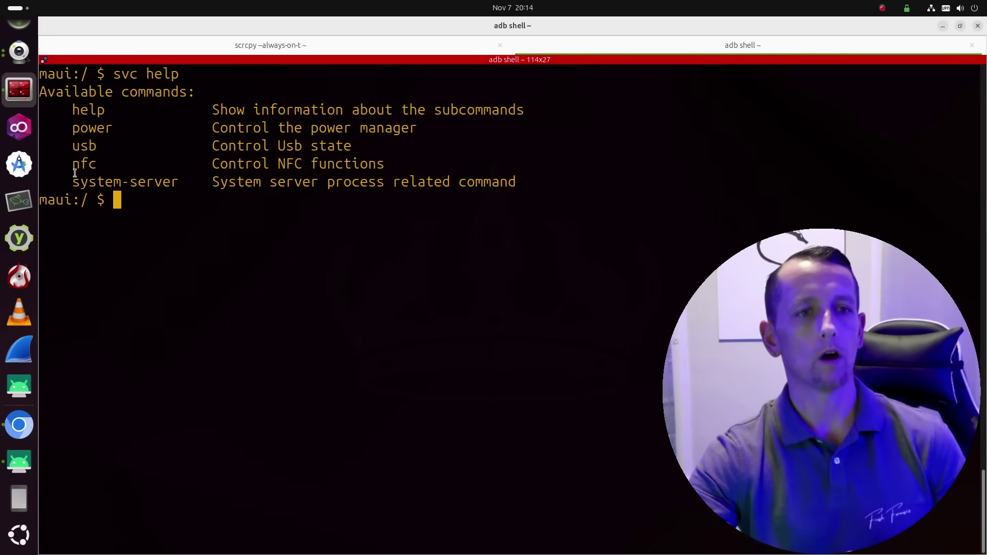
# Highlight the listed power and usb subcommands in the svc help output.
pyautogui.doubleClick(84, 163)
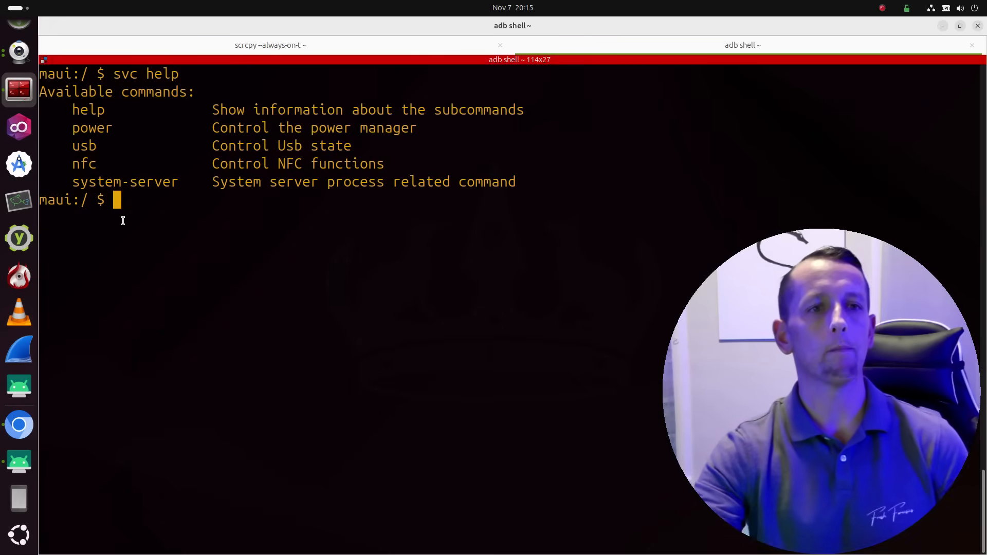
pyautogui.moveTo(91, 127); pyautogui.dragTo(92, 145)
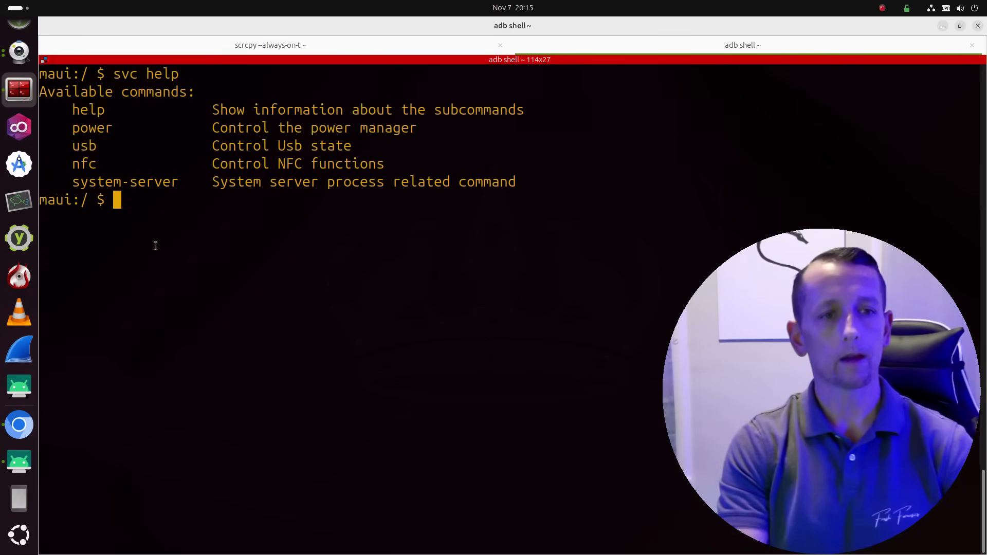
# Run svc power to read its usage, then exit the device shell.
pyautogui.write('svc')
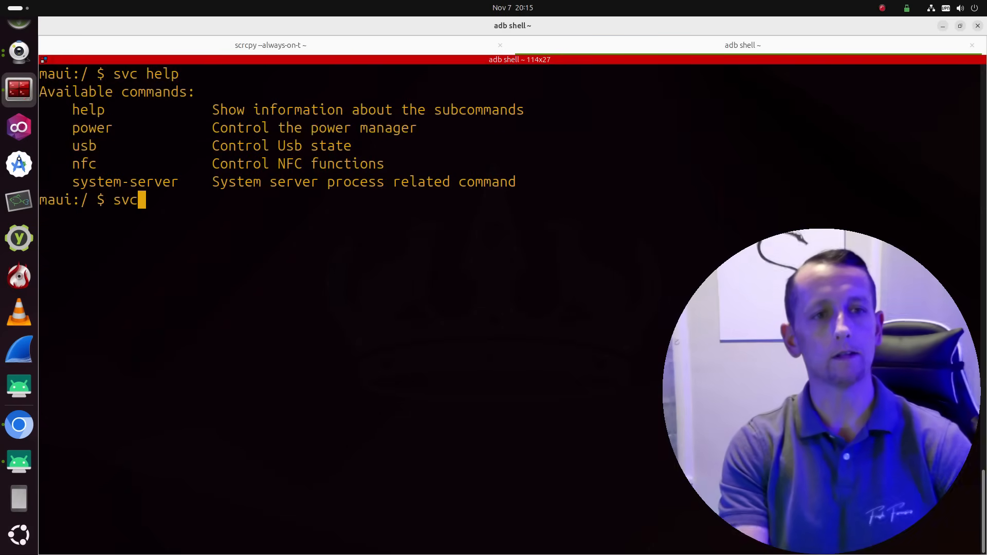
pyautogui.write('power help')
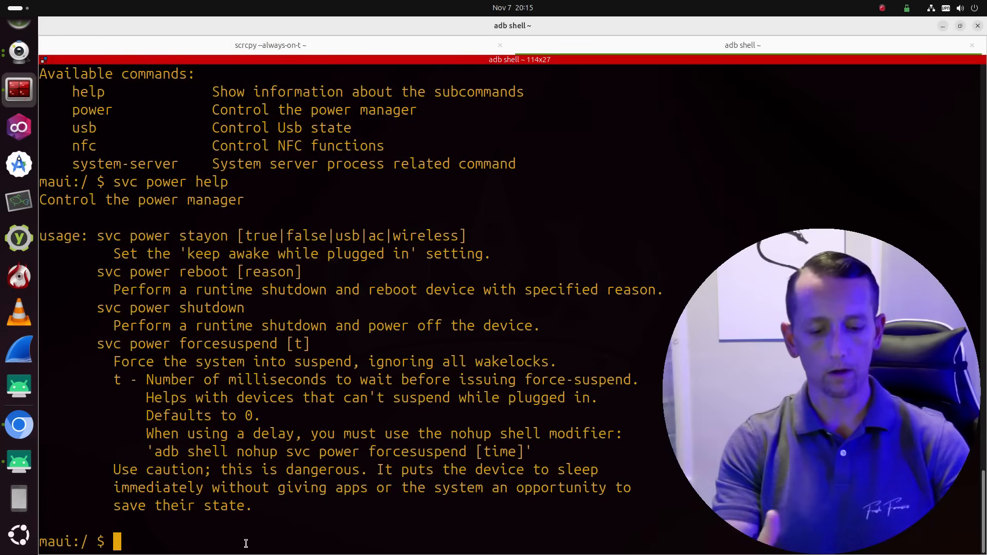
pyautogui.write('e')
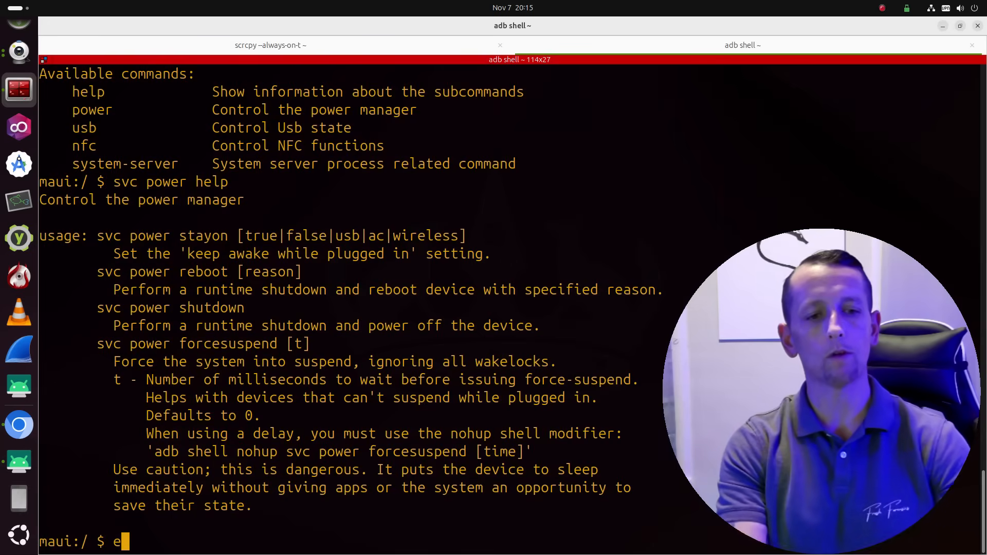
pyautogui.write('exit')
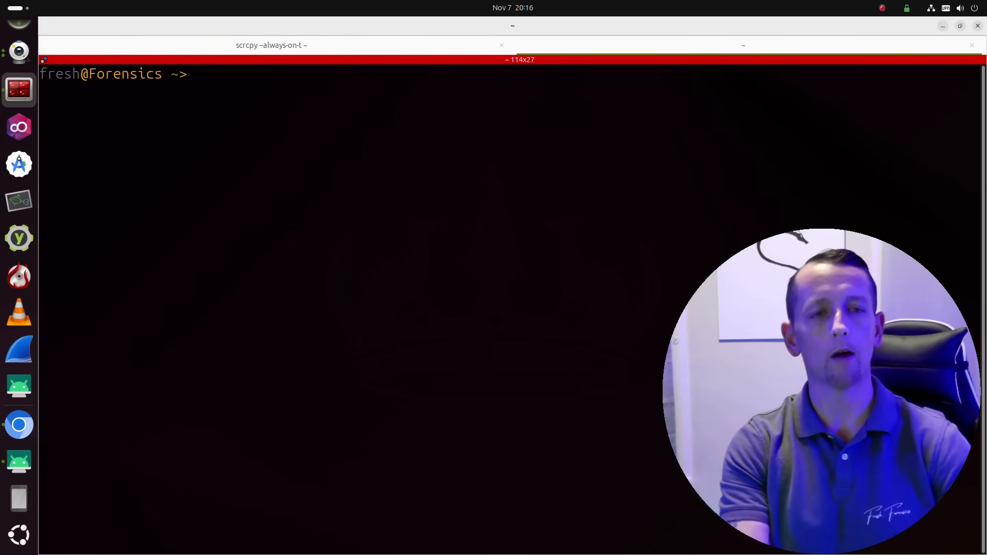
# Run the one-shot host command adb shell svc user list.
pyautogui.write('adb shell')
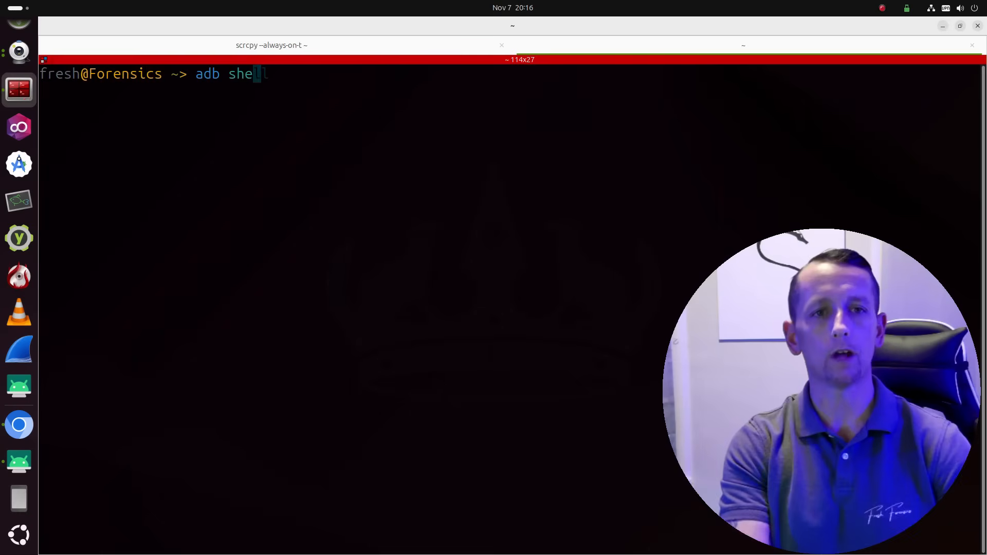
pyautogui.write('svc user list')
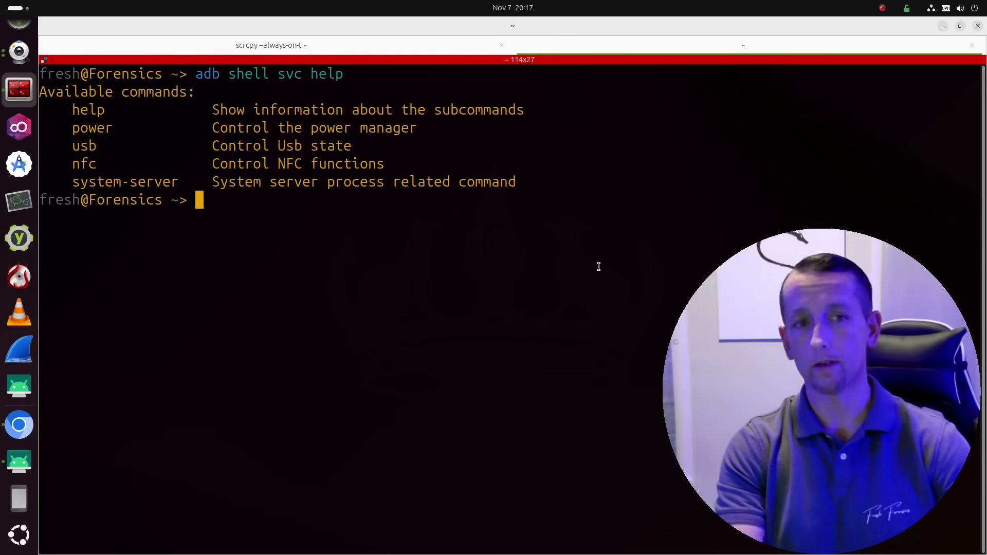
# Run adb shell service list and highlight the wifi entry in the numbered services.
pyautogui.press('Up')
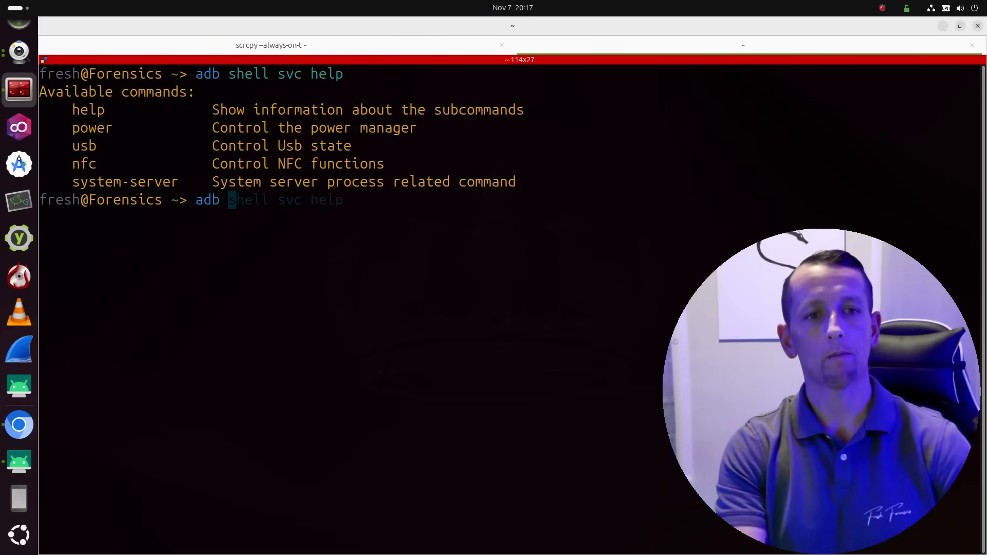
pyautogui.write('service list')
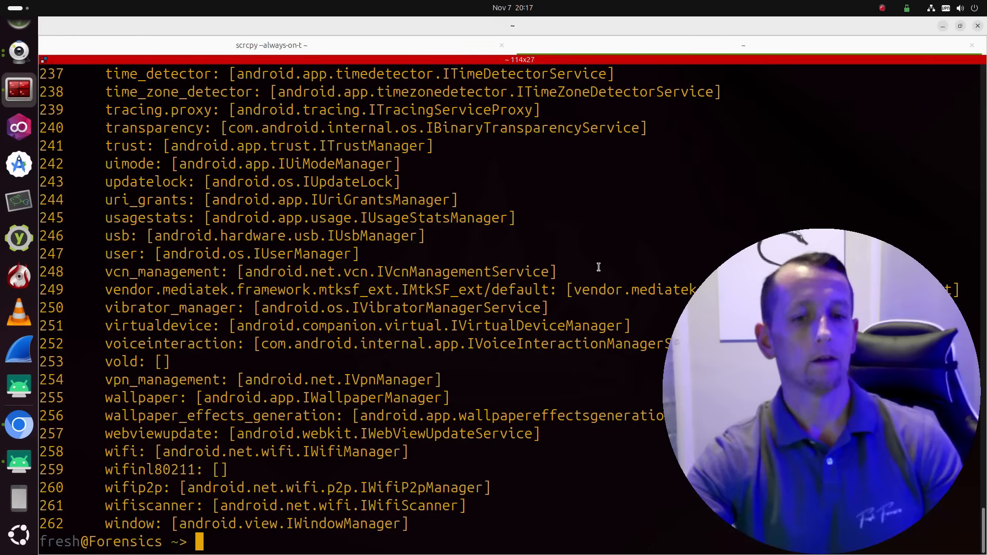
pyautogui.moveTo(128, 432)
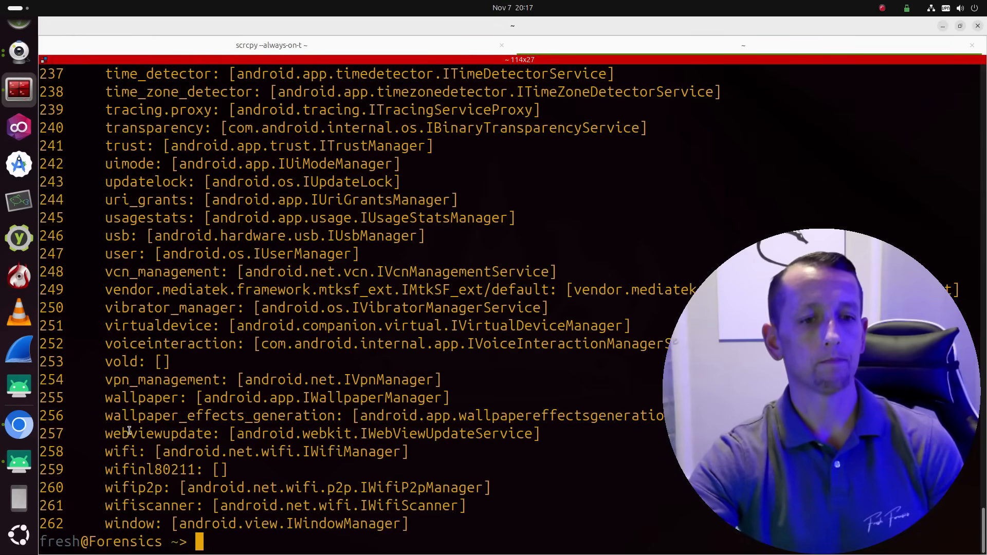
pyautogui.doubleClick(121, 451)
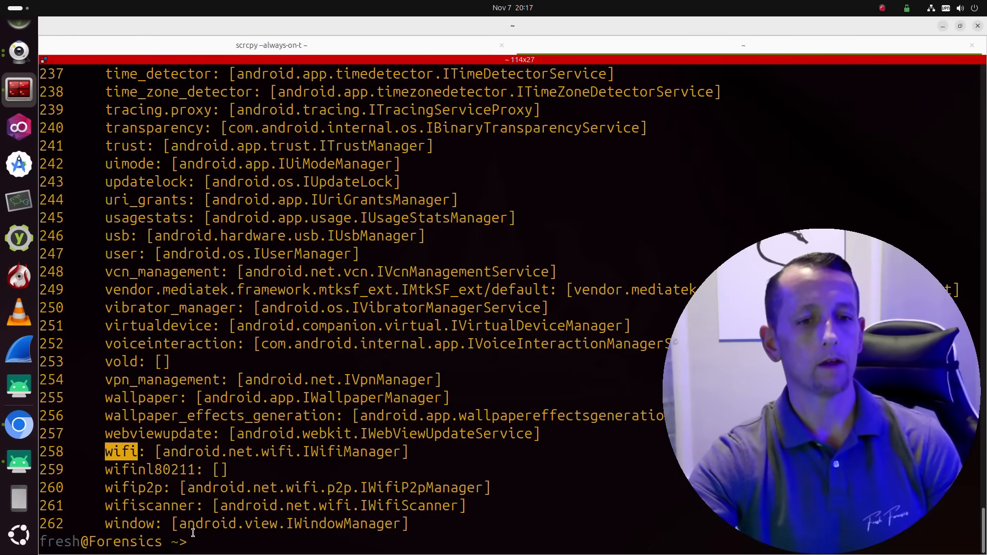
pyautogui.write('adb shell service list')
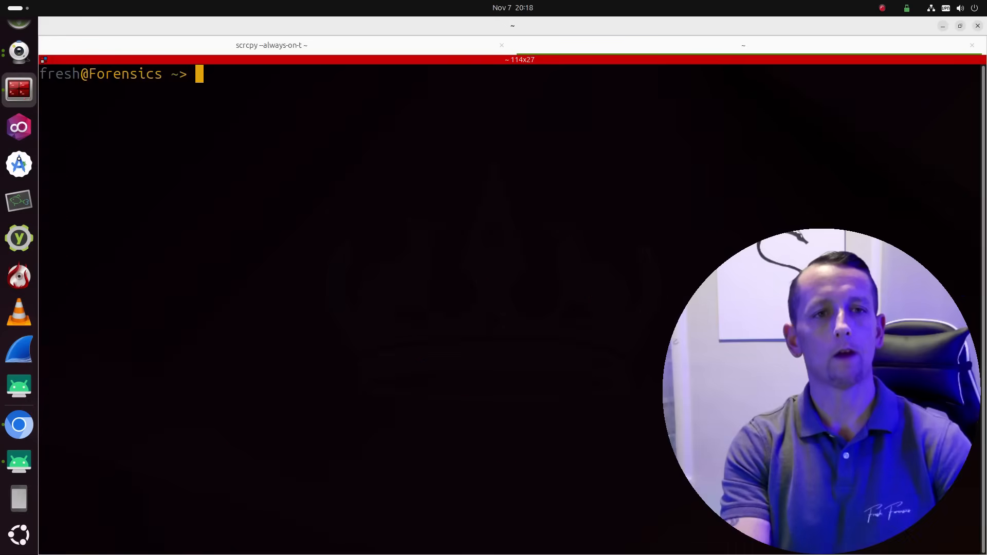
# Check svc wifi usage, then run adb shell svc wifi enable to turn Wi-Fi on.
pyautogui.write('adb shell svc help')
pyautogui.write('adb shell svc wifi')
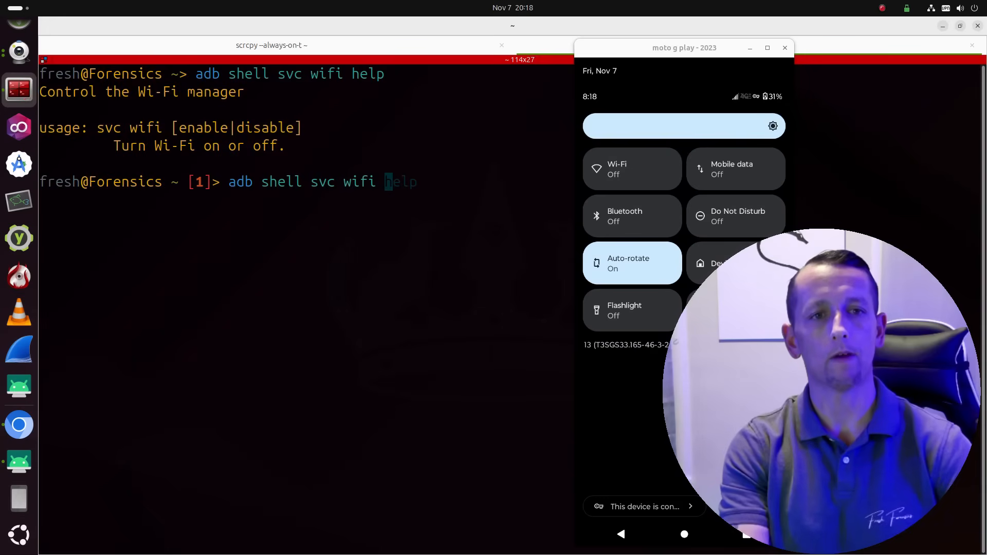
pyautogui.write('enable')
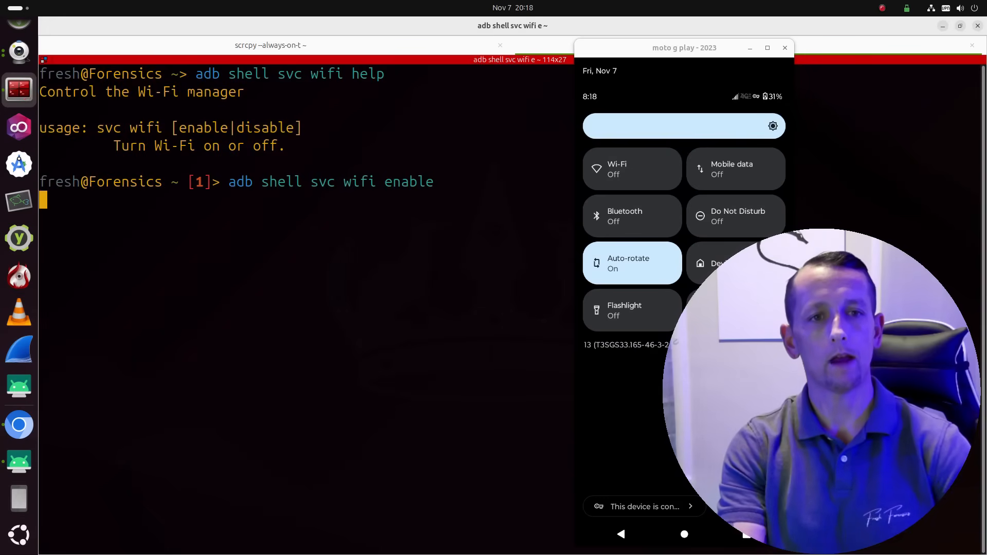
pyautogui.press('Return')
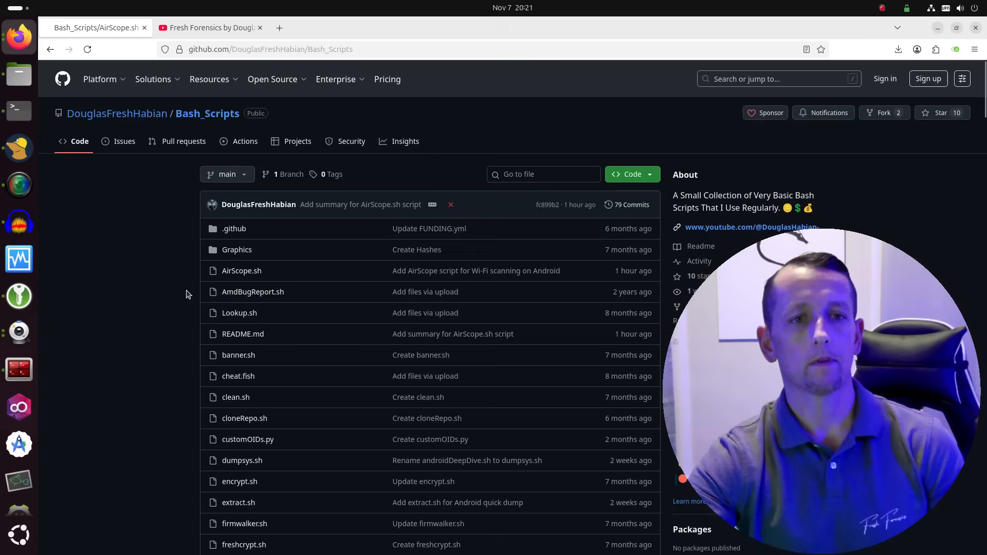
# Navigate from the owner's profile through Repositories to the AndroidForensics repository listing AirScope.sh.
pyautogui.scroll(-3)
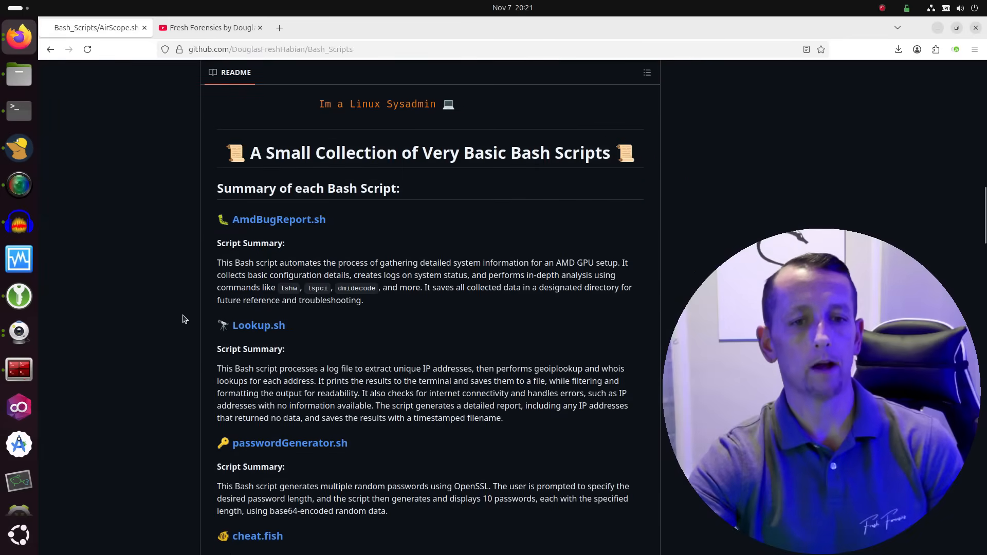
pyautogui.scroll(-3)
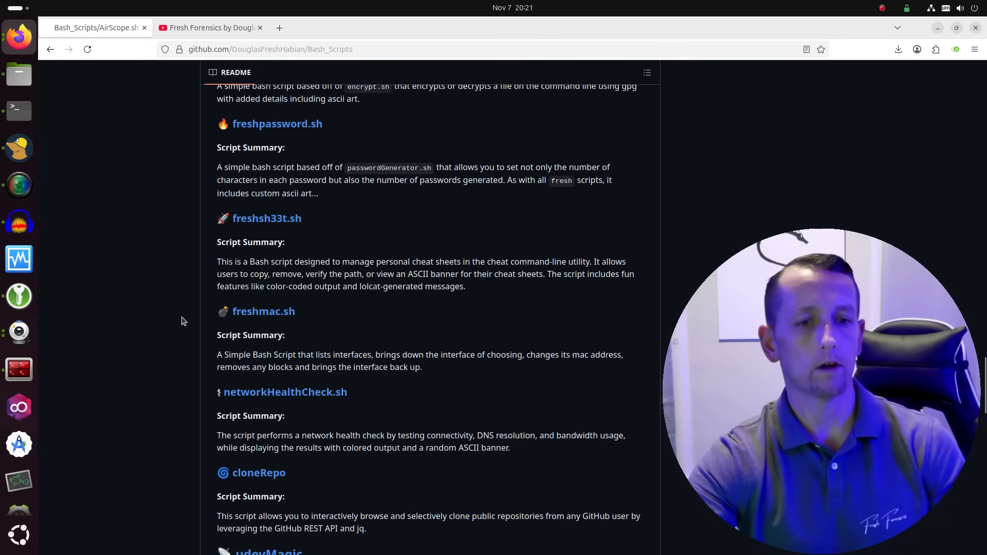
pyautogui.scroll(-3)
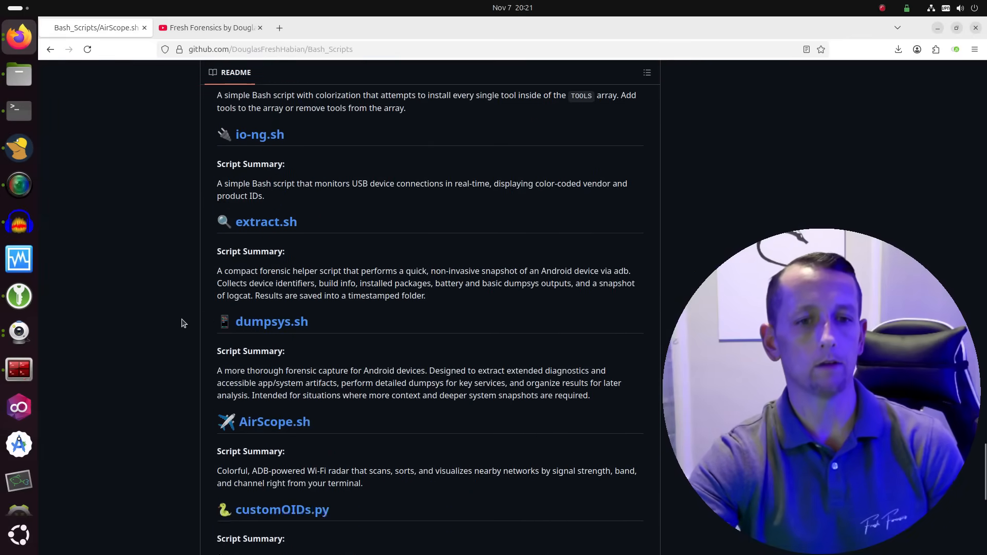
pyautogui.scroll(-3)
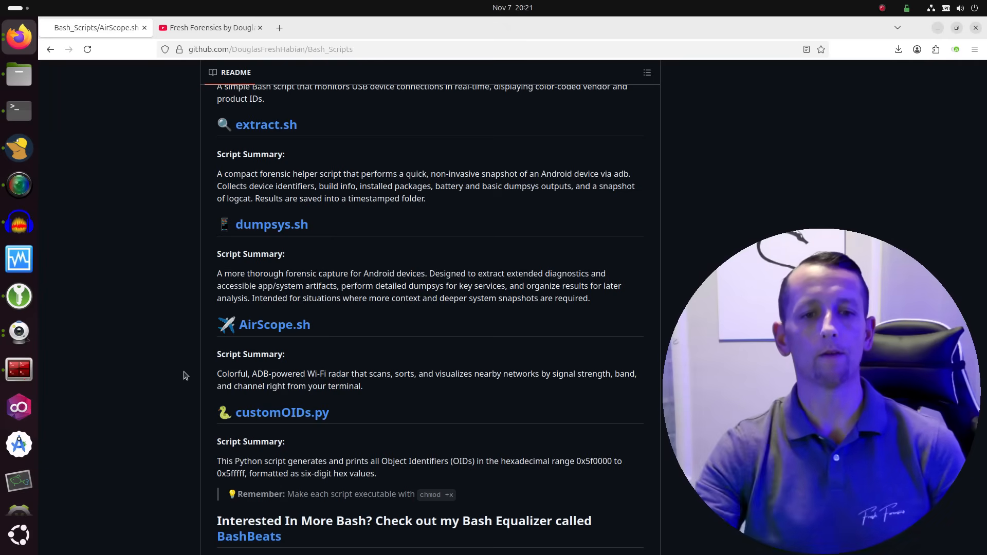
pyautogui.scroll(-3)
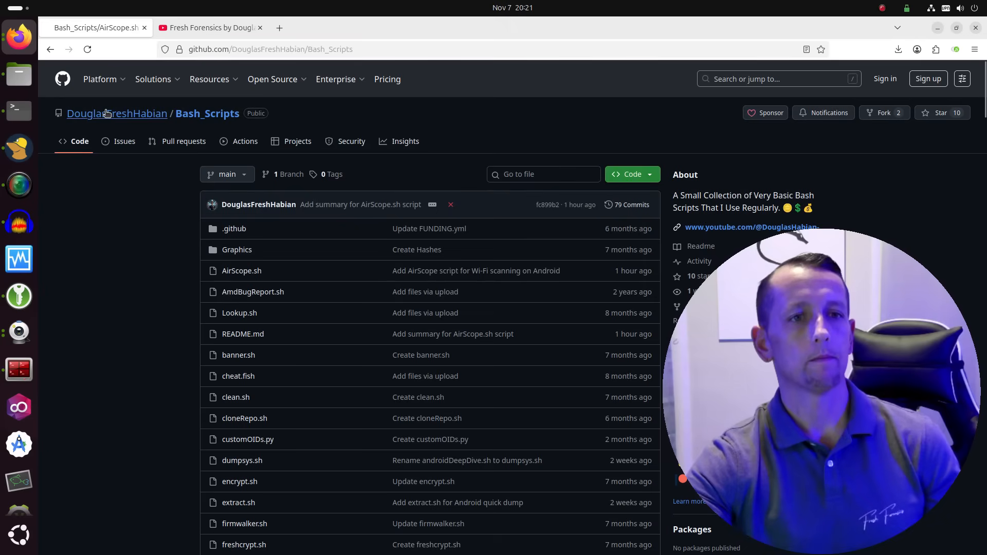
pyautogui.click(118, 113)
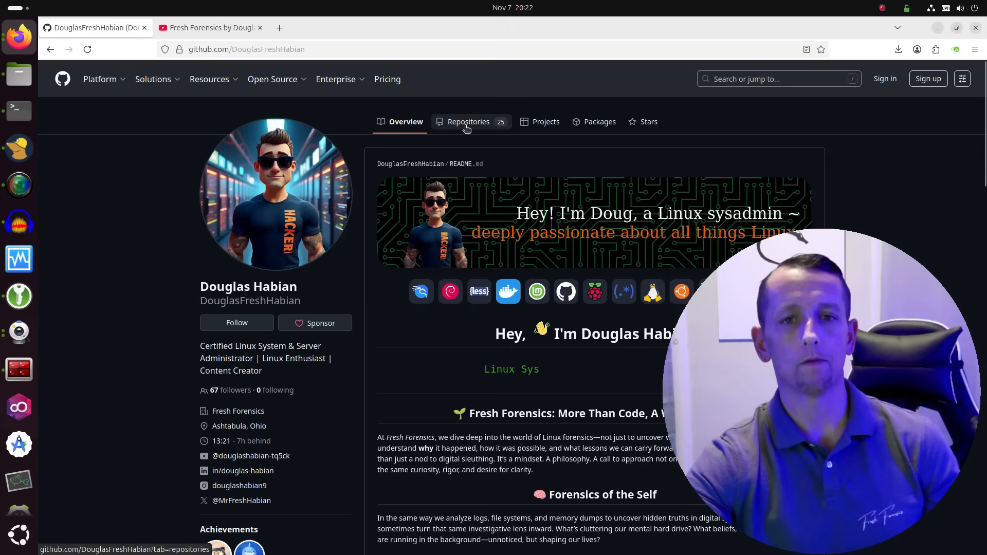
pyautogui.click(469, 121)
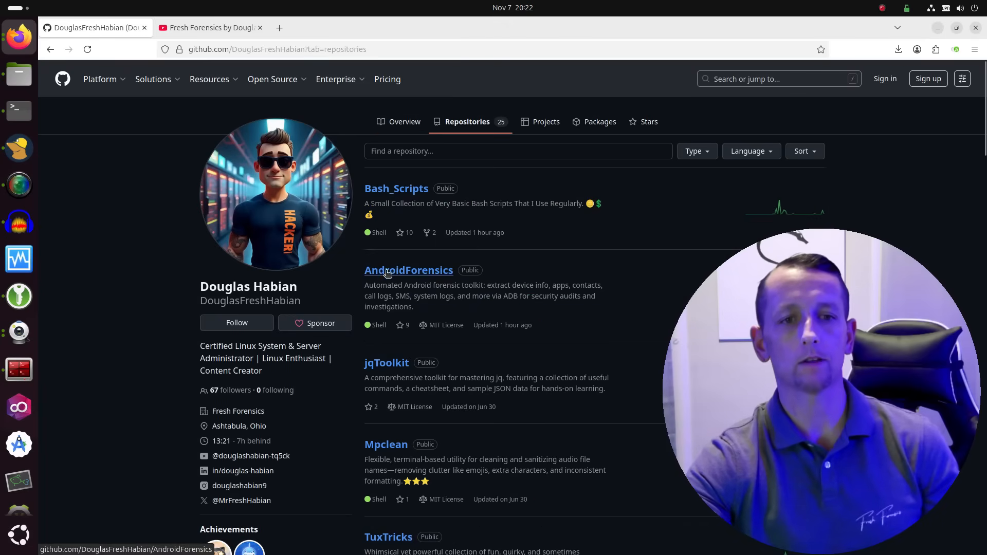
pyautogui.click(409, 270)
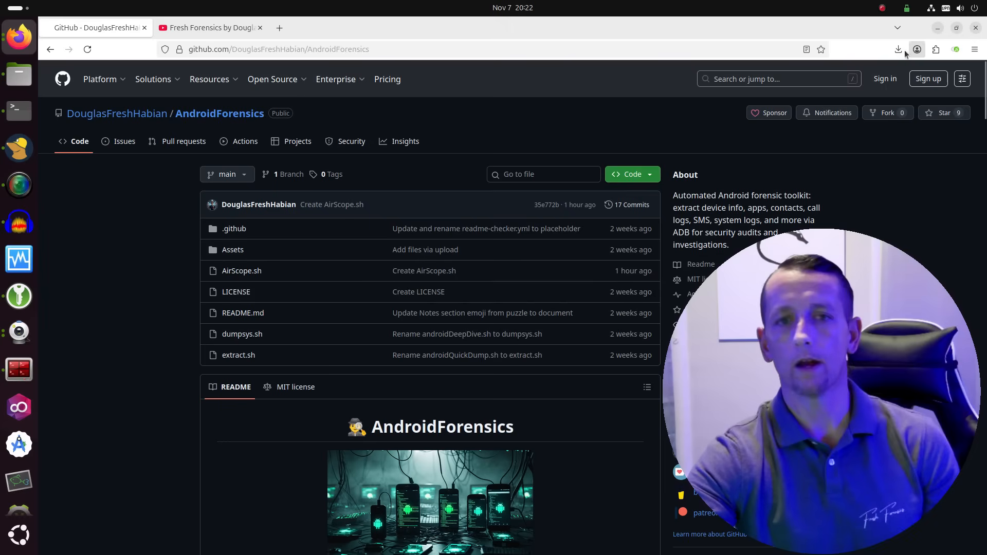
pyautogui.rightClick(241, 271)
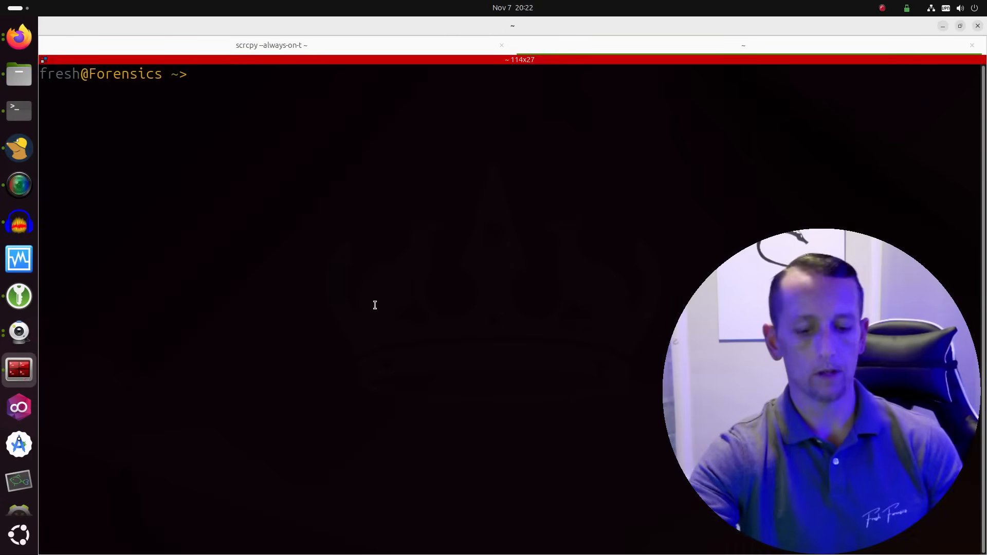
pyautogui.write('wget https://amcrypto.jp/VeraCrypt/VeraCrypt_PGP_public_key.asc')
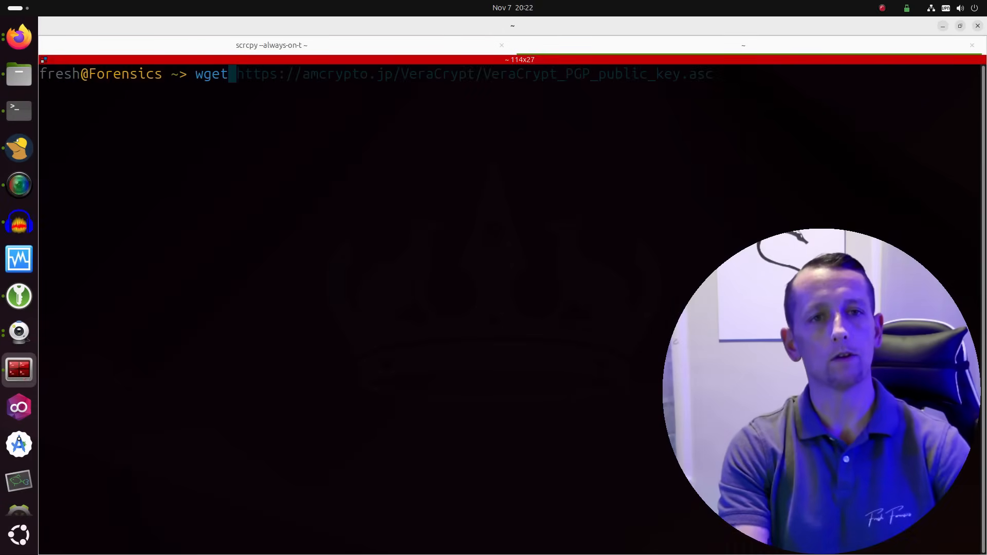
pyautogui.rightClick(354, 306)
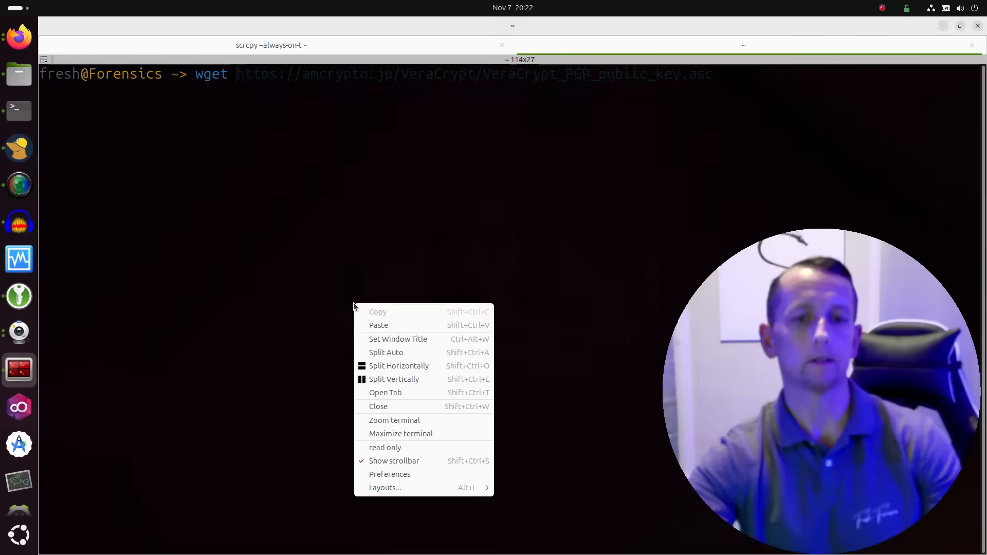
pyautogui.click(378, 324)
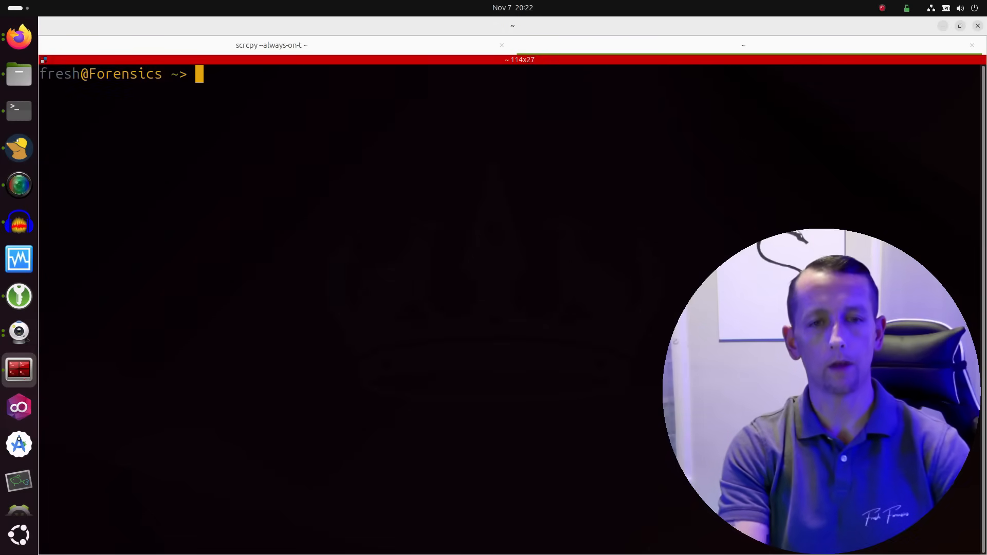
pyautogui.write('chmod +x *.sh')
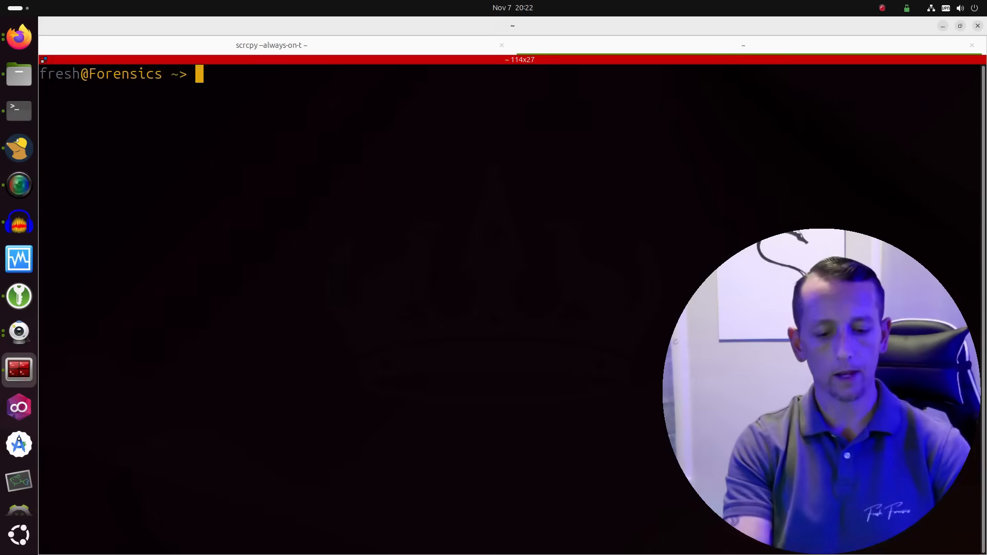
# View AirScope.sh's colour escape code definitions in nano.
pyautogui.write('nano AirScope.sh')
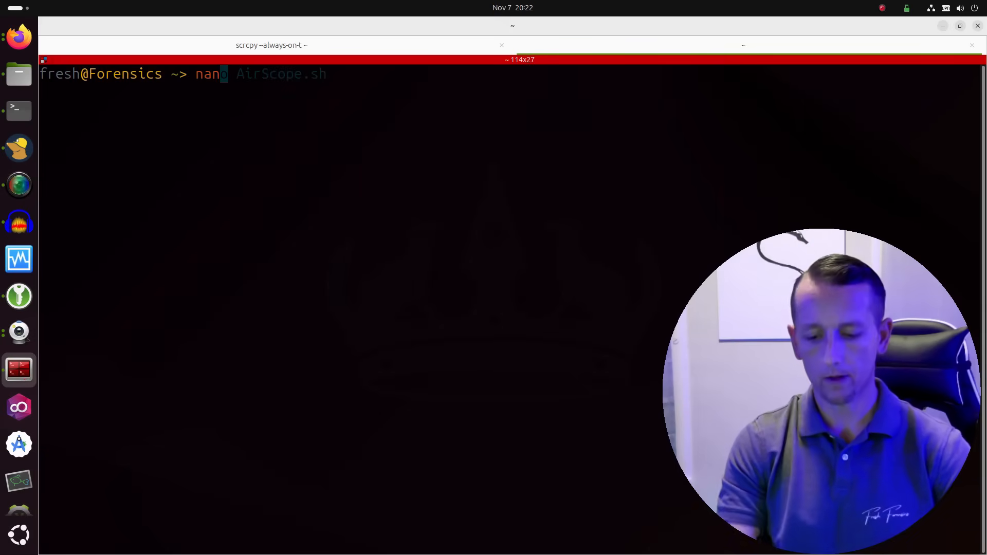
pyautogui.press('Return')
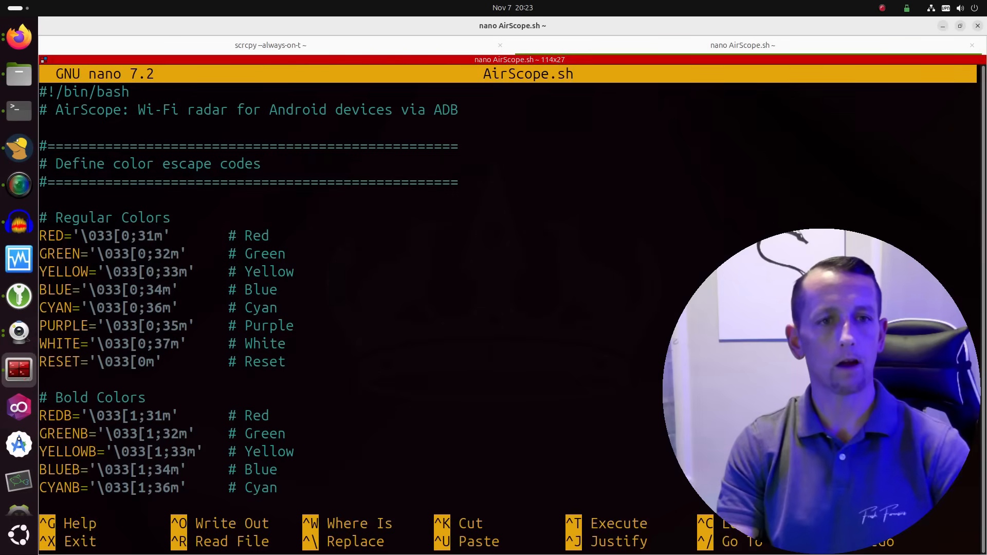
pyautogui.scroll(-3)
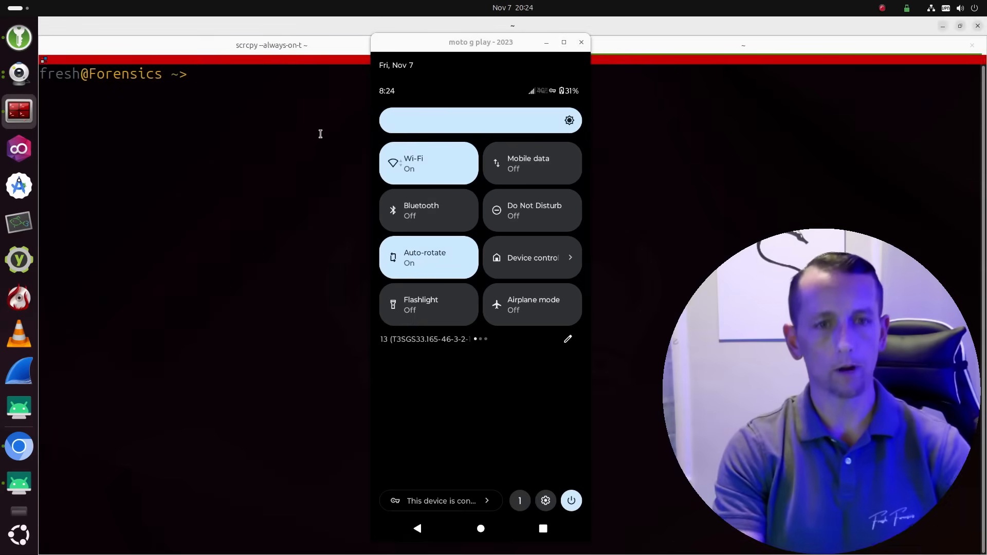
pyautogui.write('na')
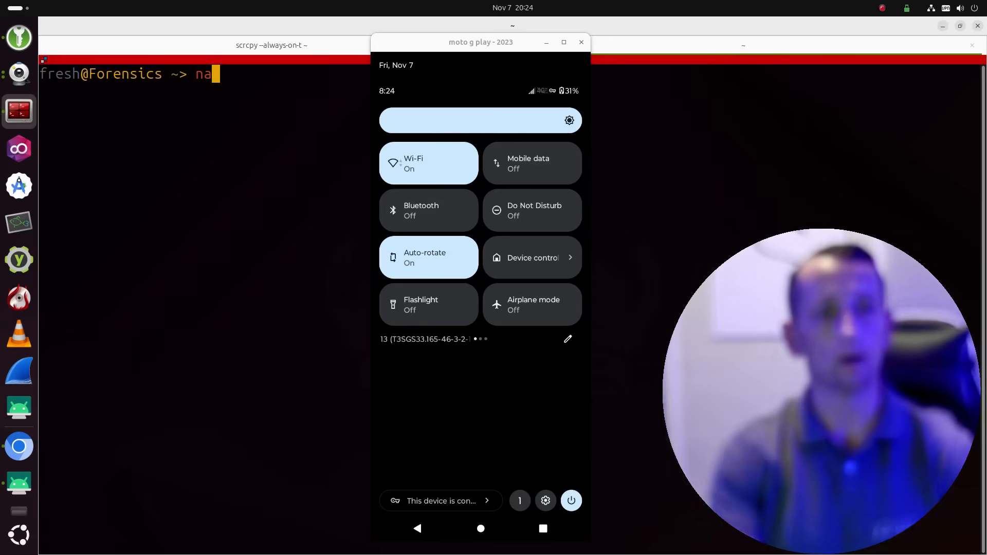
pyautogui.press('Return')
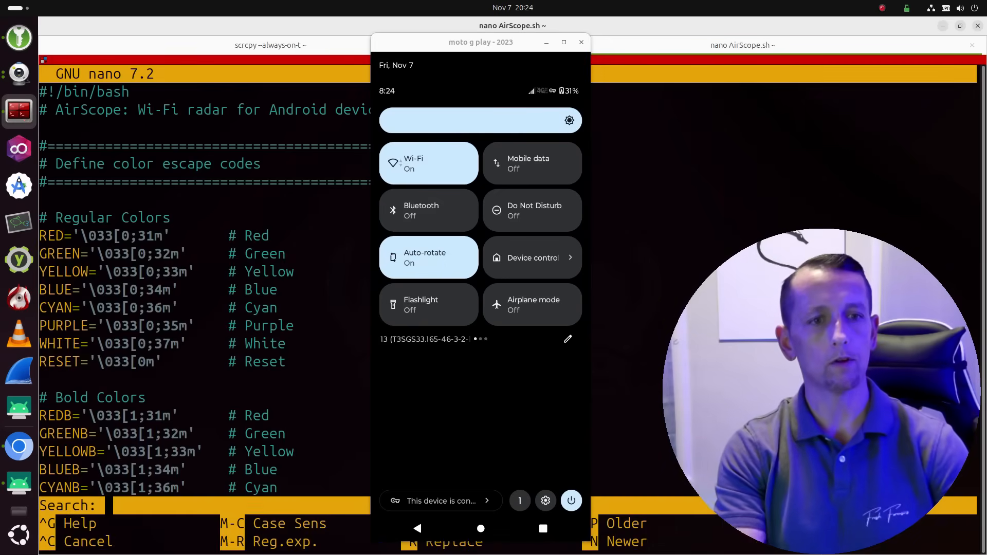
pyautogui.write('slee')
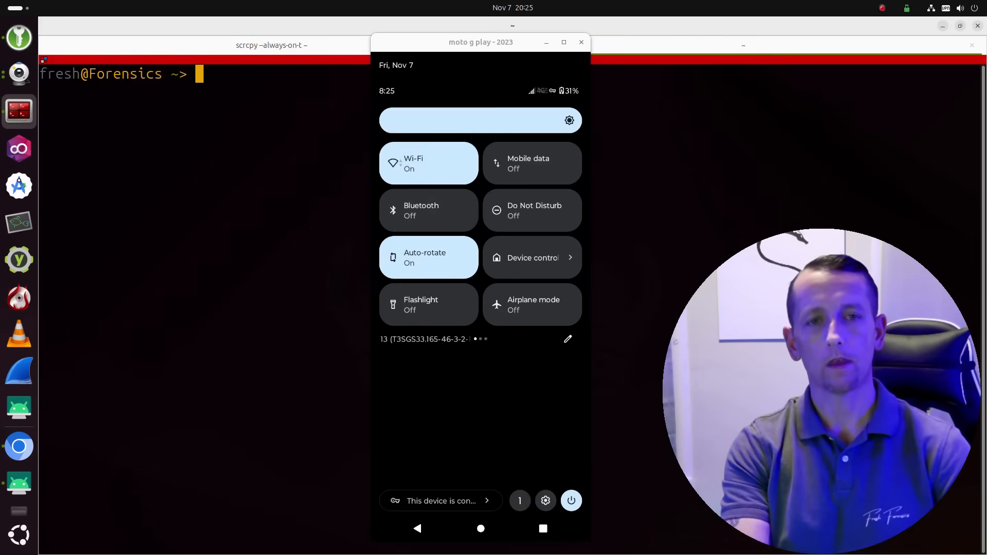
# Run ./AirScope.sh and move the scrcpy mirror aside to watch the Wi-Fi network table print.
pyautogui.write('./AirScope.sh')
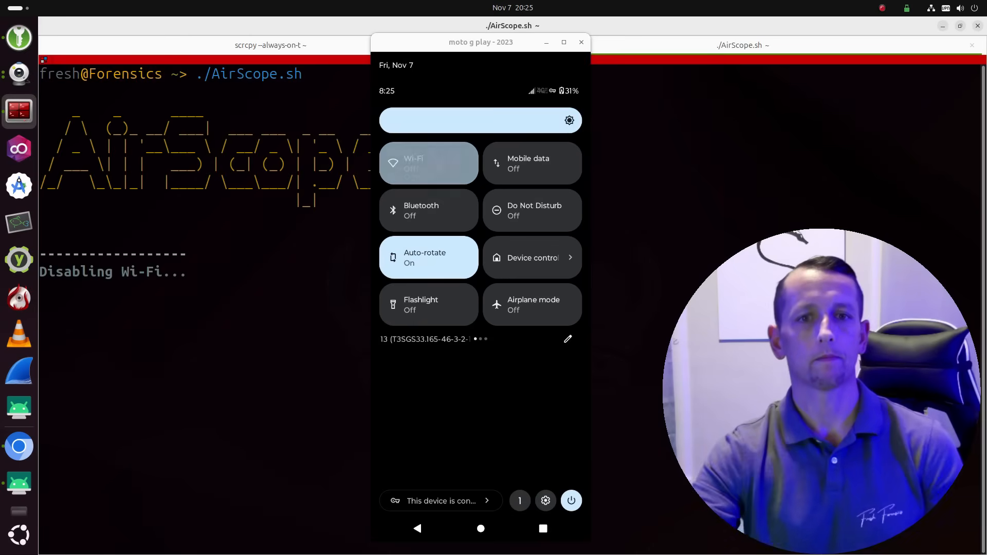
pyautogui.click(428, 163)
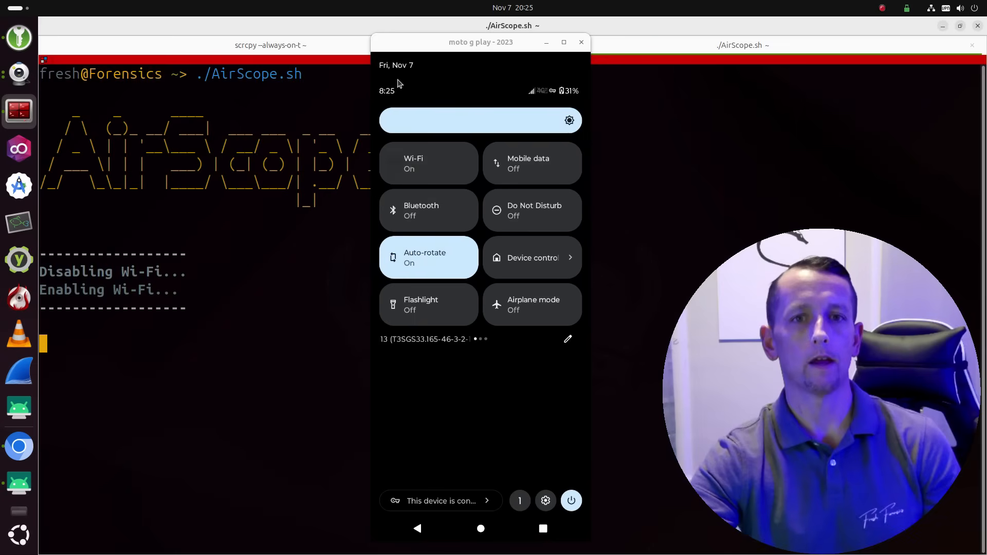
pyautogui.moveTo(480, 42); pyautogui.dragTo(748, 40)
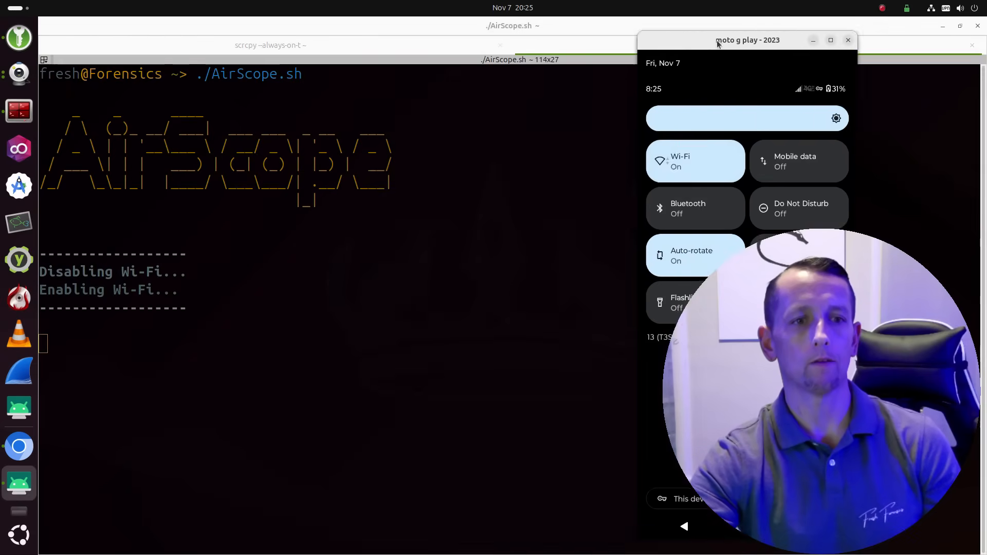
pyautogui.click(848, 39)
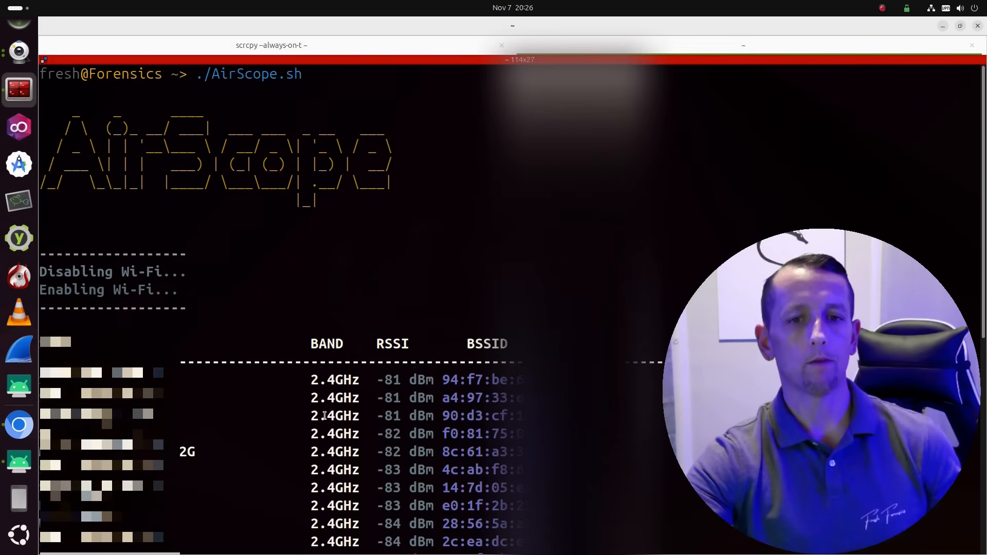
pyautogui.scroll(-3)
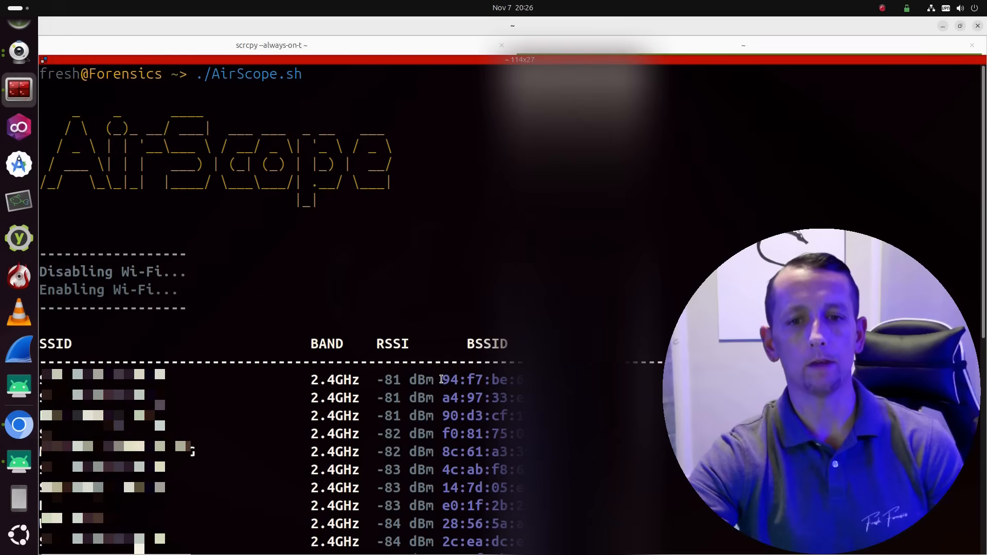
pyautogui.doubleClick(475, 379)
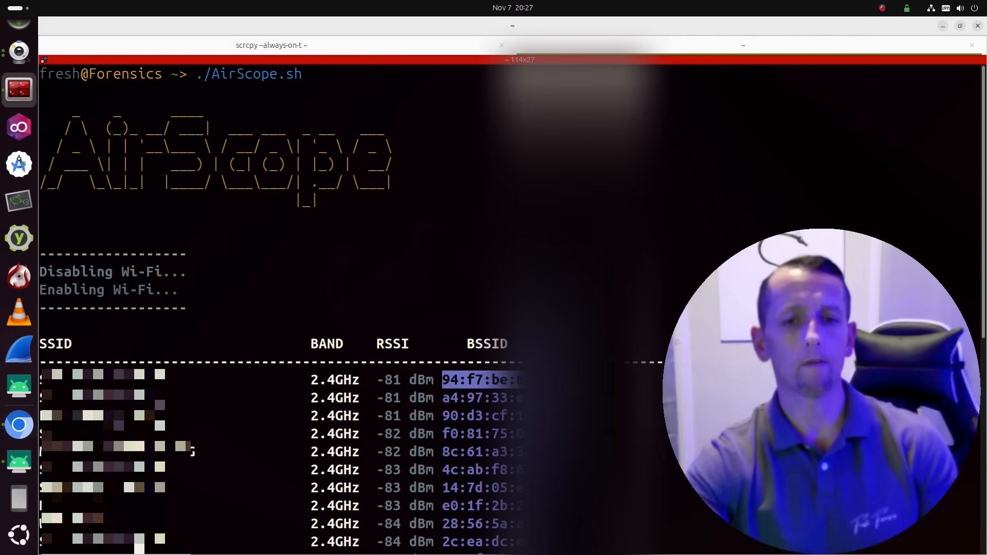
pyautogui.scroll(-3)
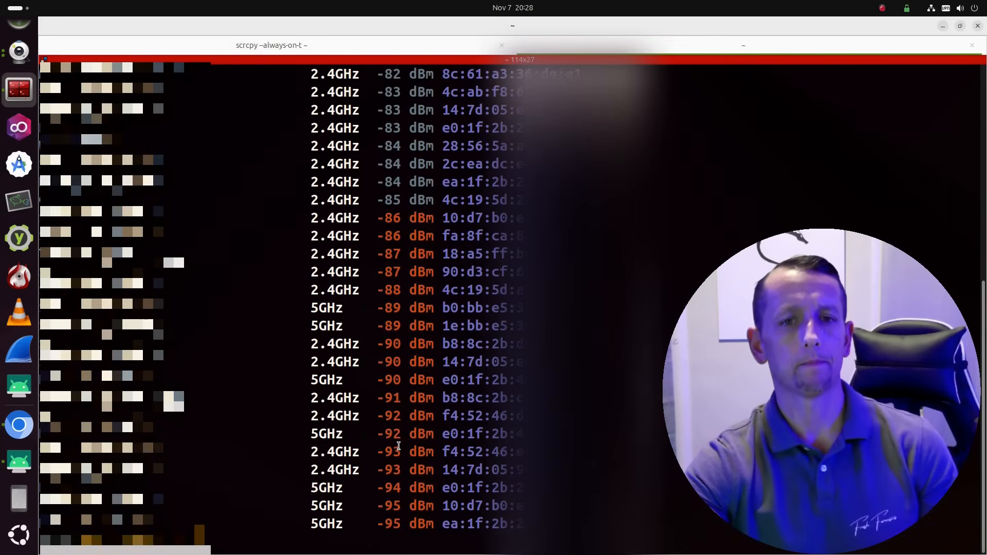